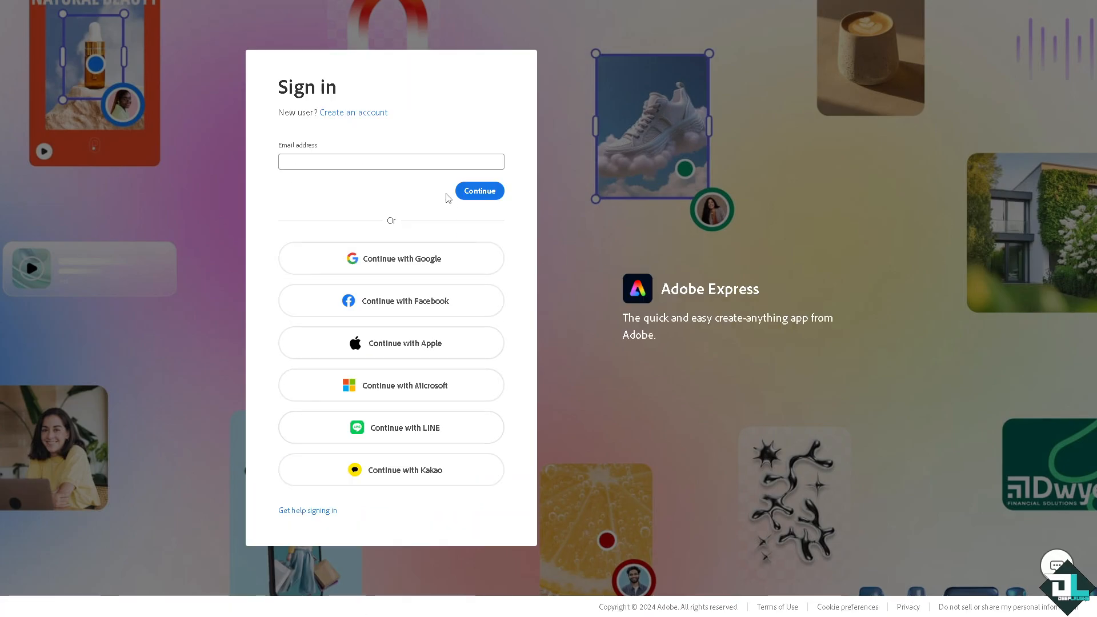
- Switch from Sign in to creating a new account and continue with the sign-up form
left_click(353, 112)
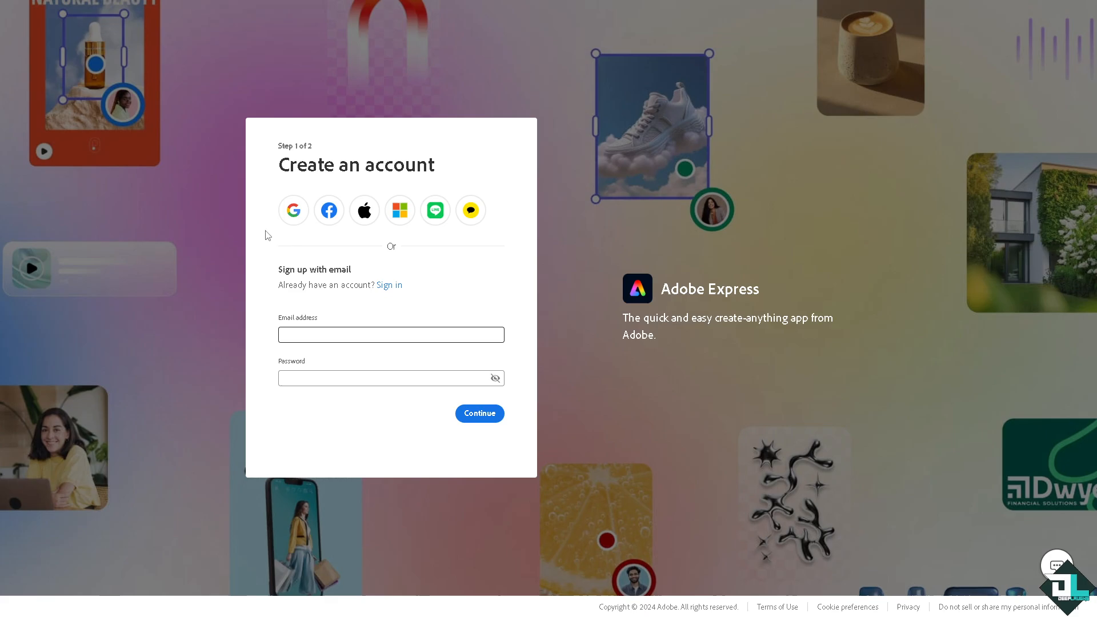
left_click(391, 335)
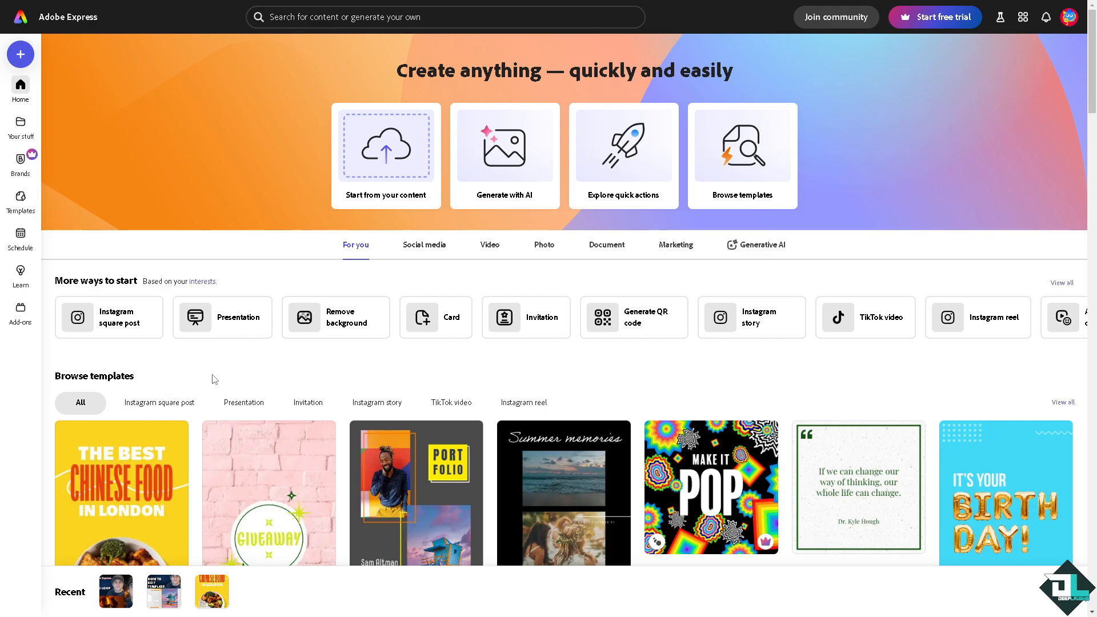
mouse_move(212, 379)
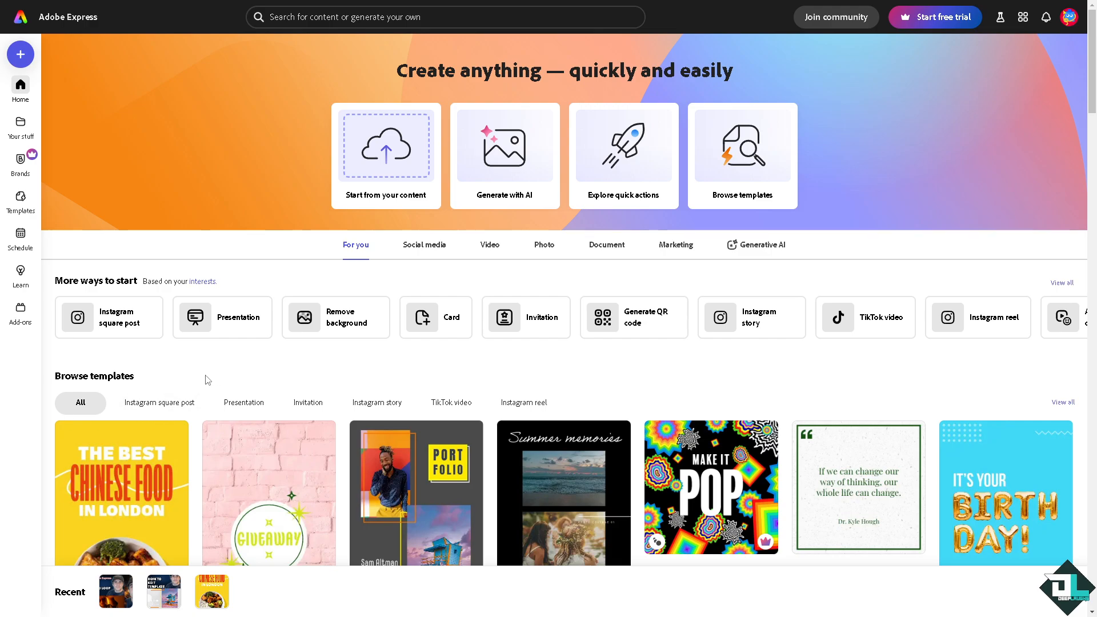
mouse_move(21, 198)
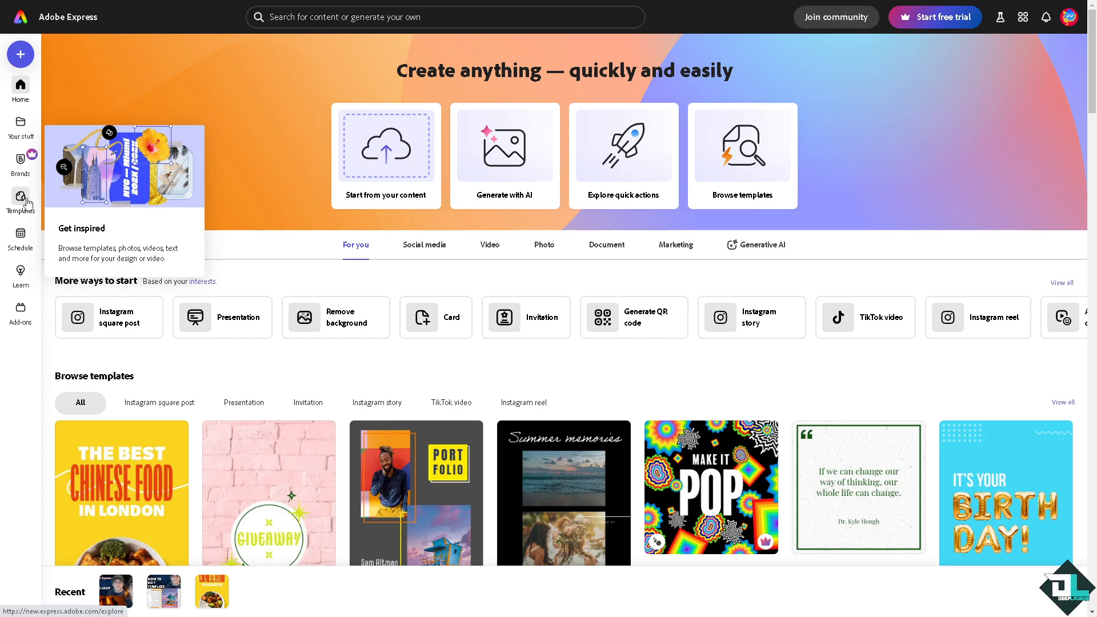
mouse_move(26, 204)
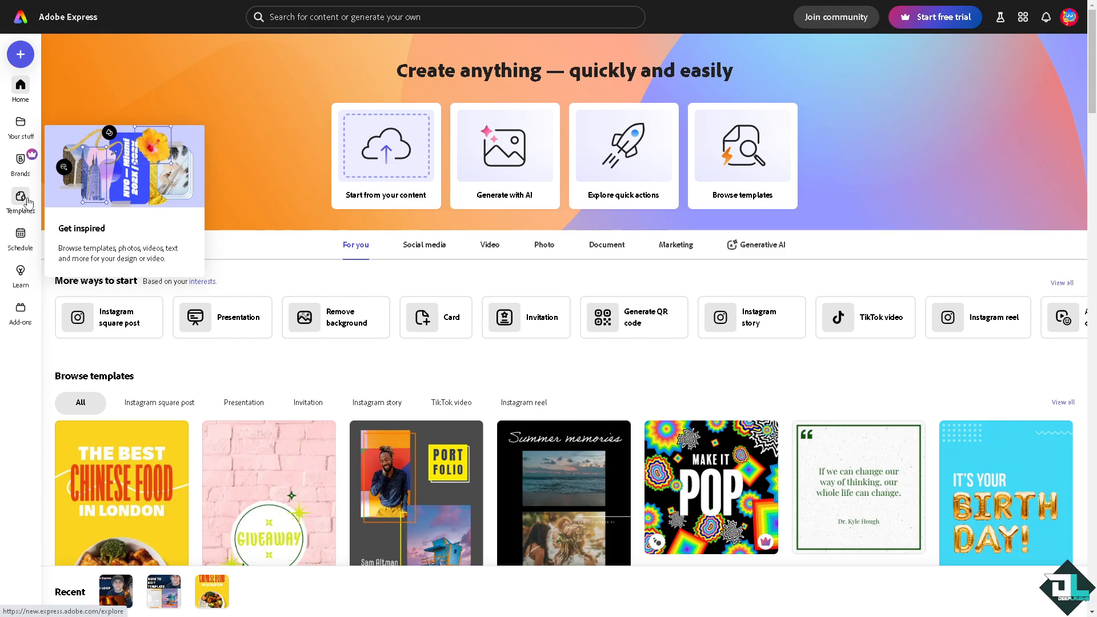
mouse_move(379, 165)
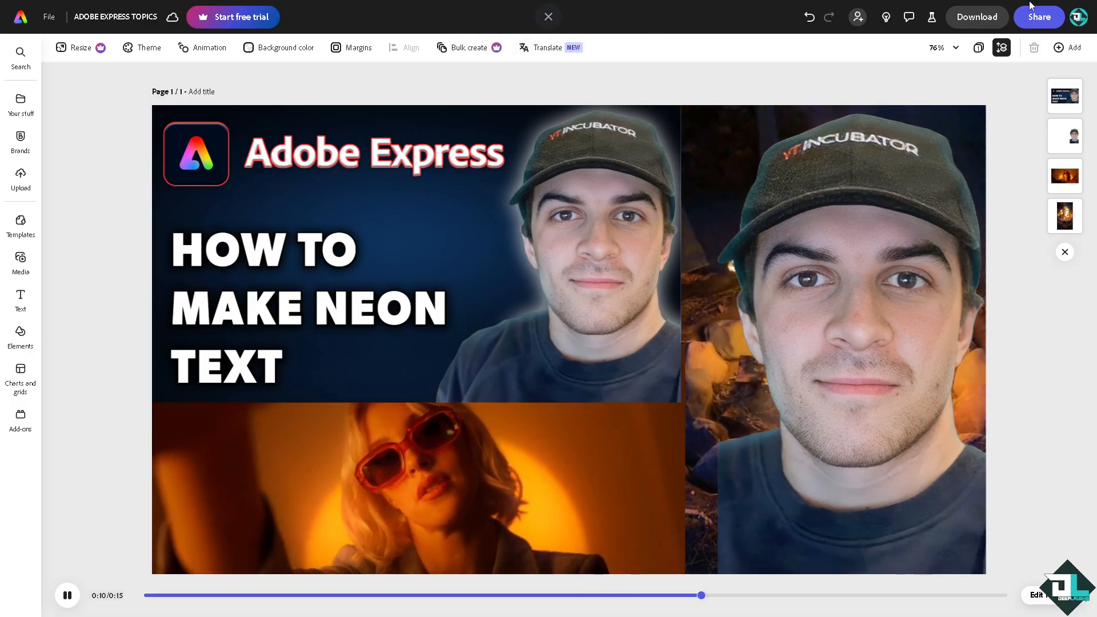
- Add a blank page of the same size and place a default text box on it
left_click(1066, 48)
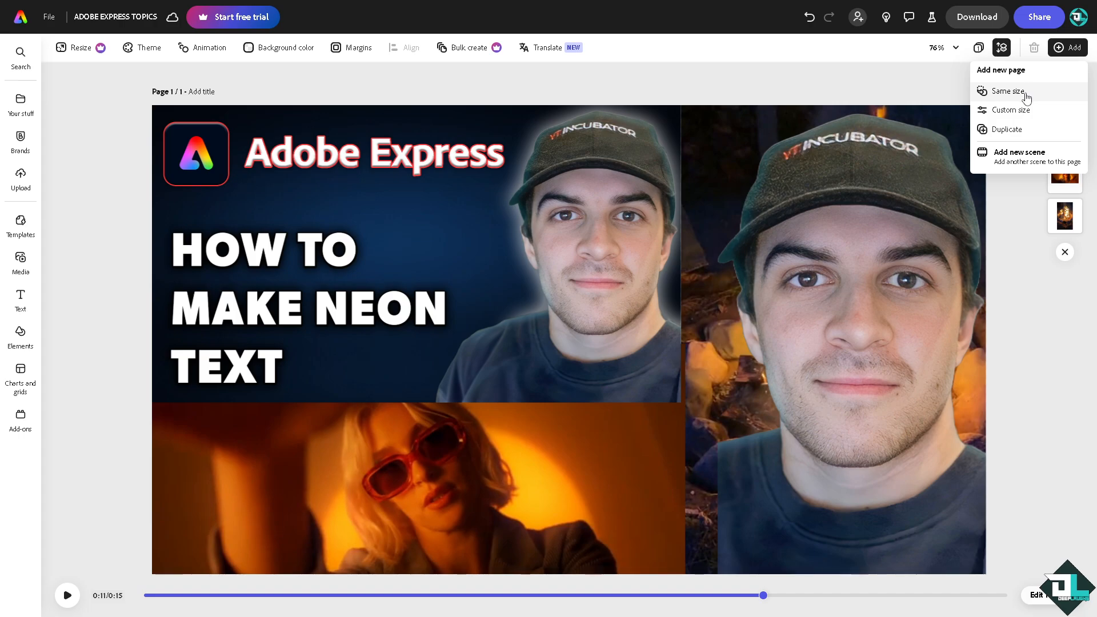
left_click(1006, 91)
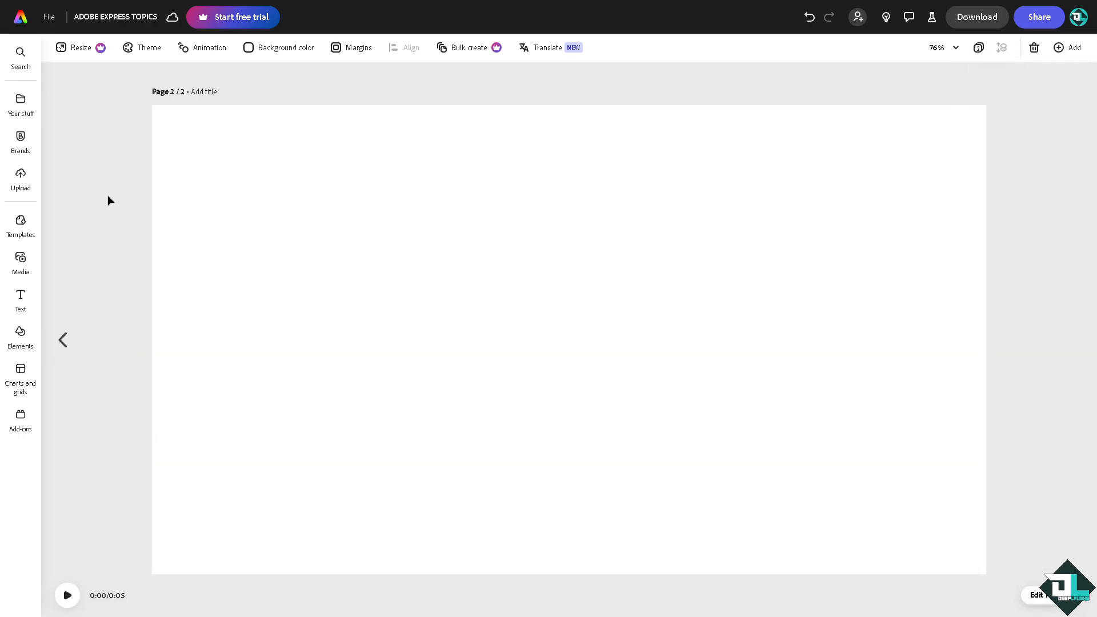
left_click(20, 302)
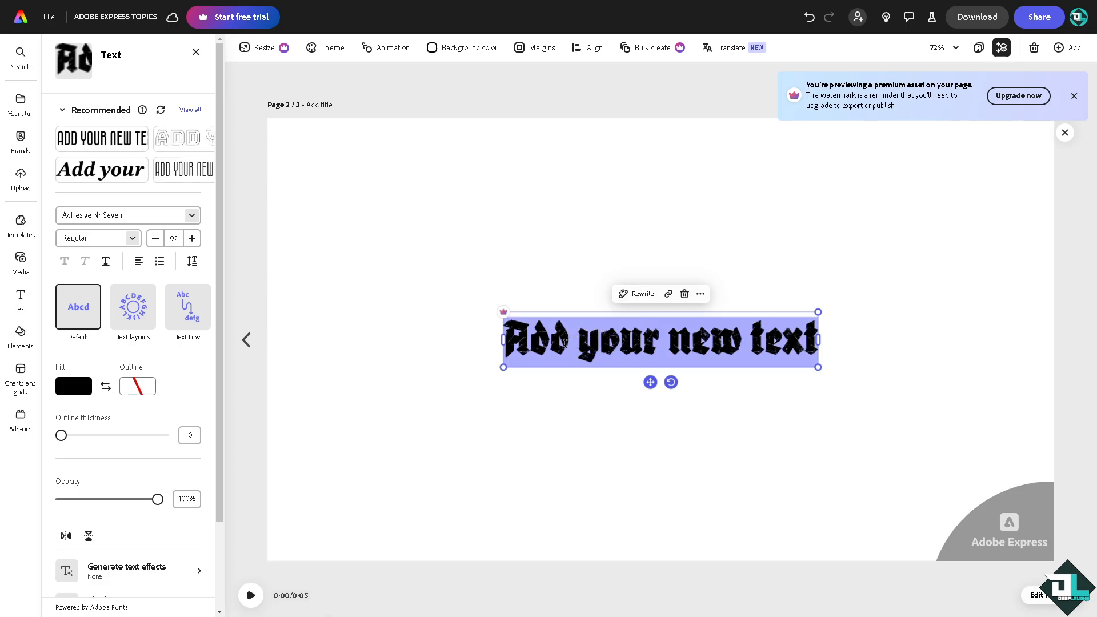
- Enter the title 'How to Make Neon Text in Adobe Express' and widen its box to one line
type("How to Make Neon Text in Adobe Express")
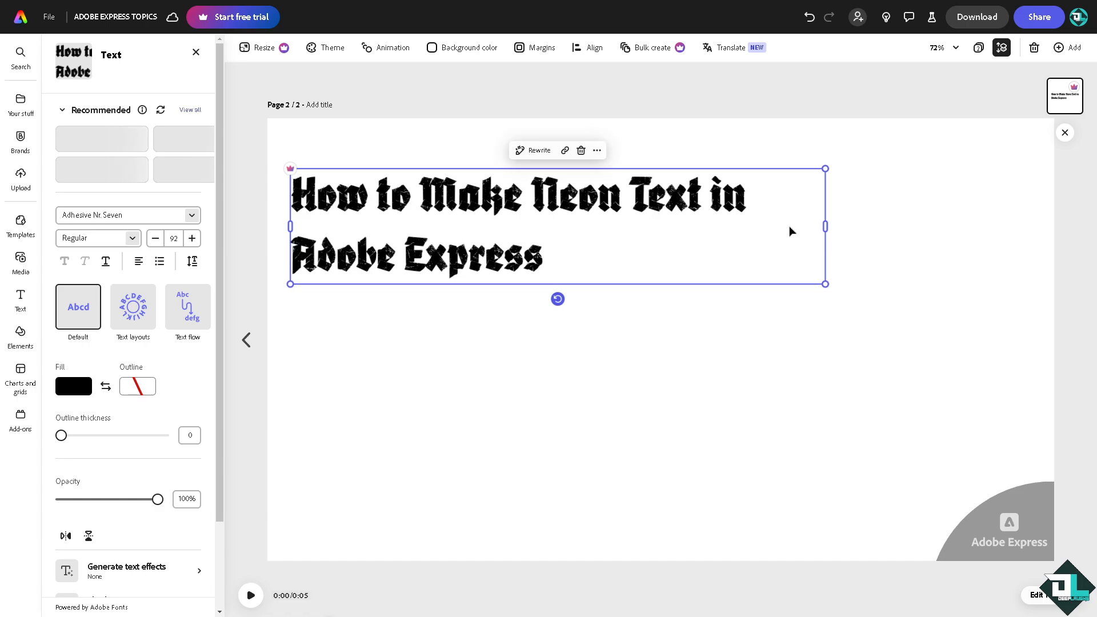
left_click_drag(823, 226, 980, 227)
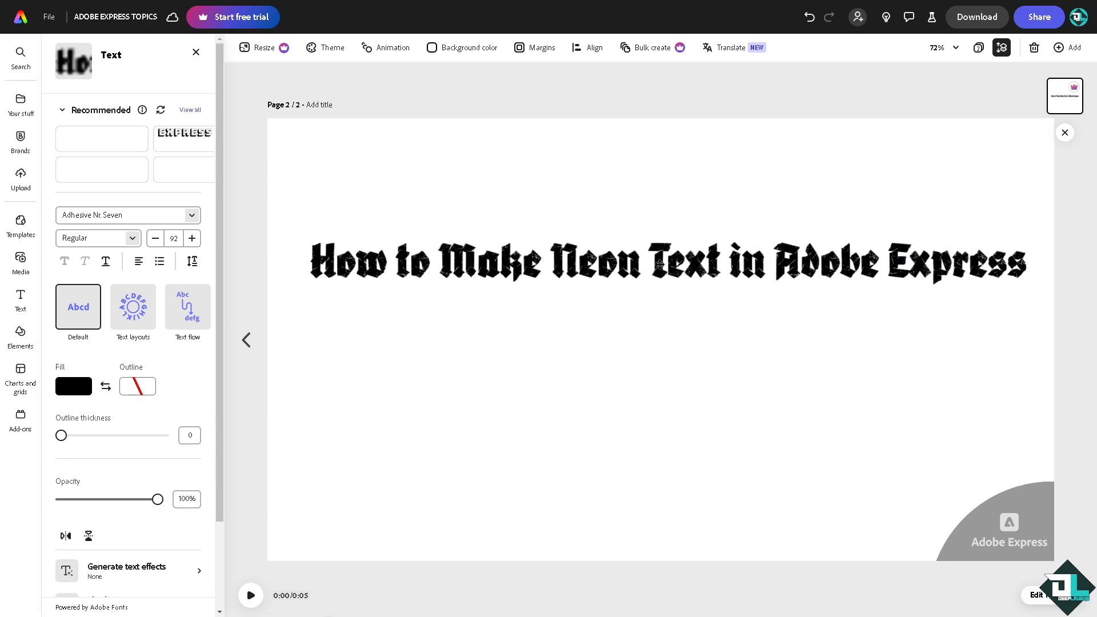
left_click(668, 261)
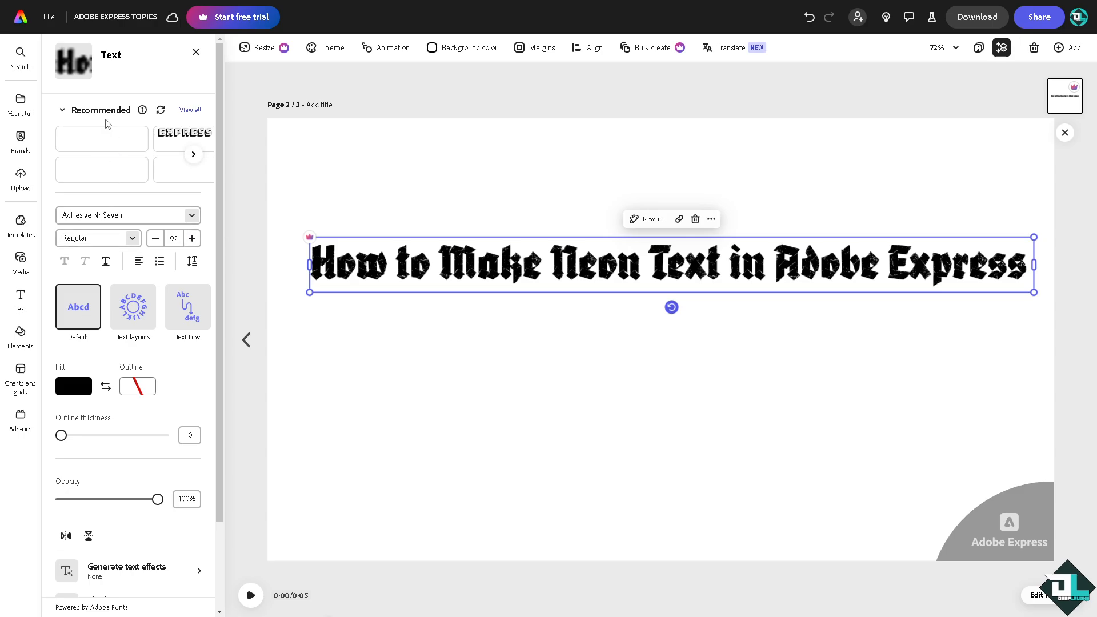
left_click(128, 215)
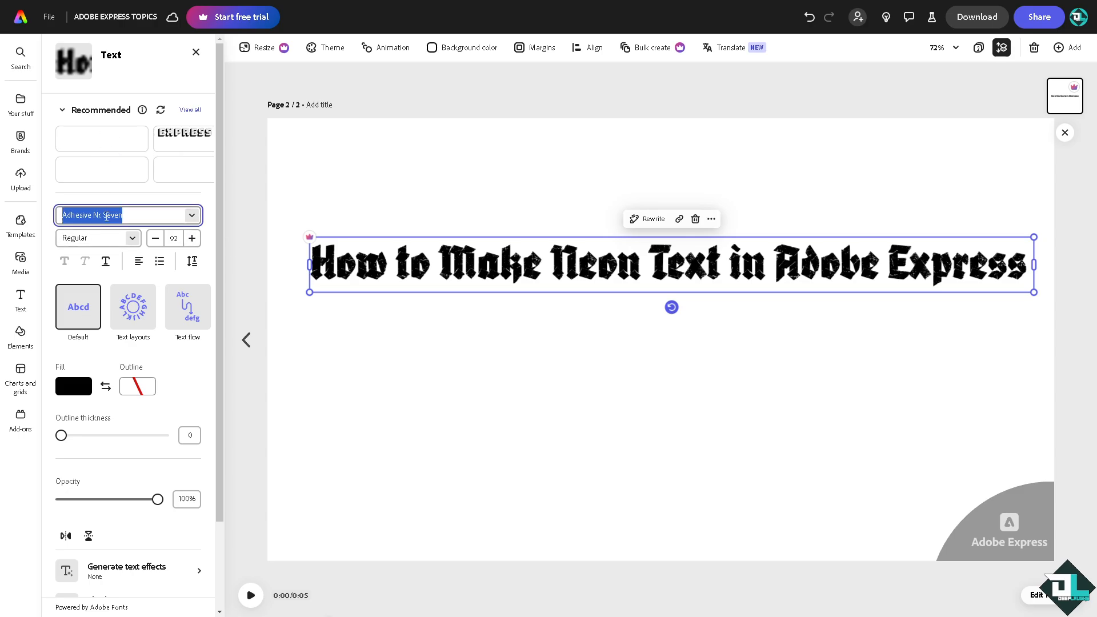
- Search the fonts for 'neon' and apply Filicudi Color in its Neon style to the title
type("NEON")
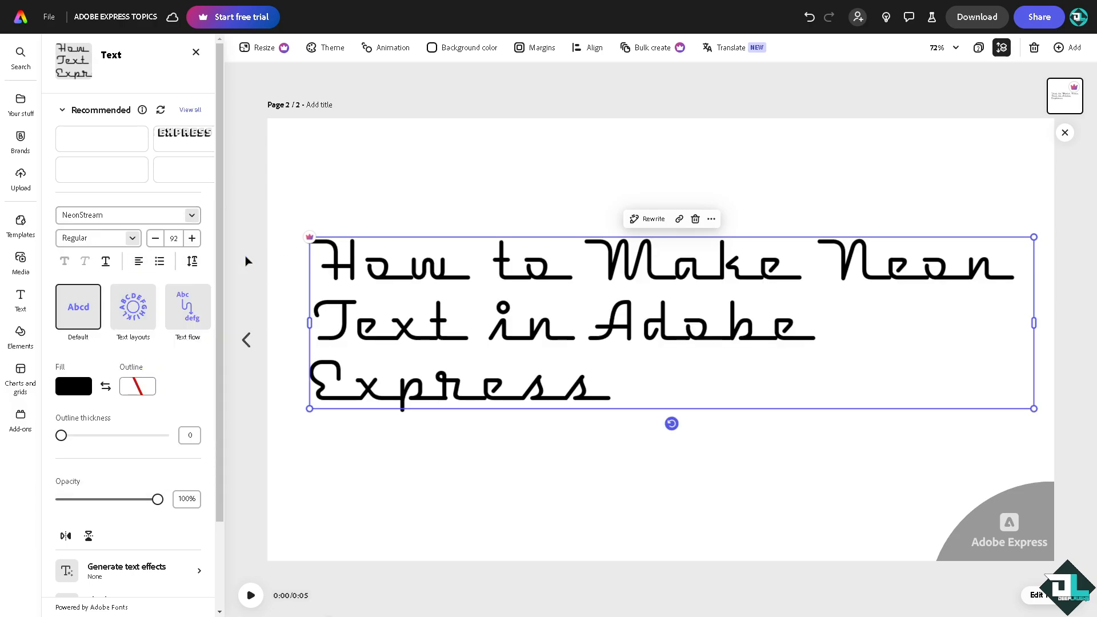
left_click(128, 215)
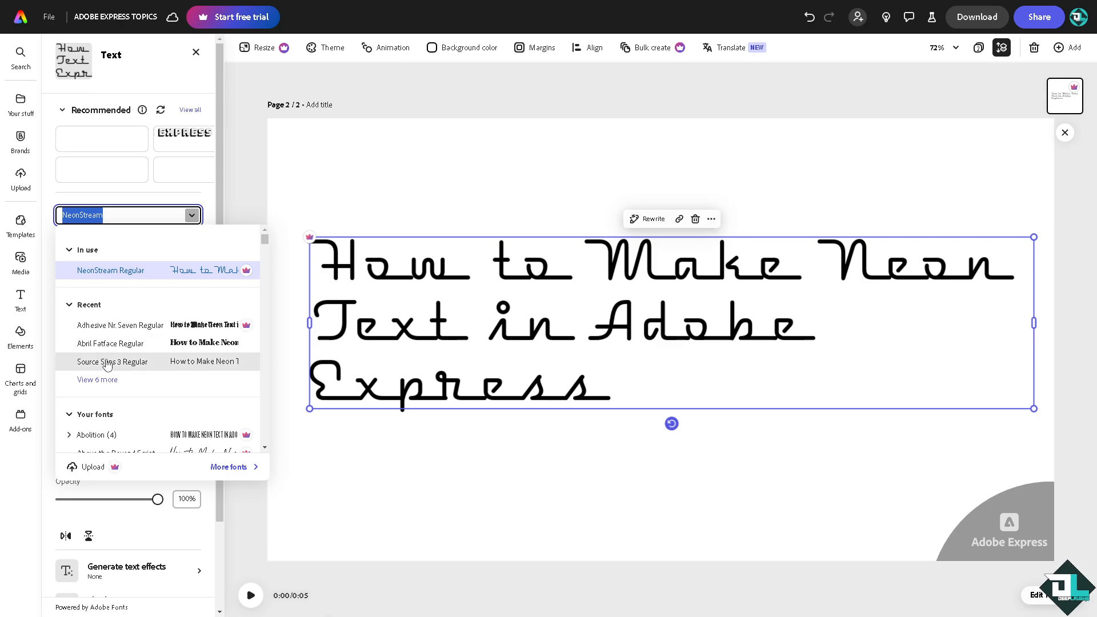
type("NEON")
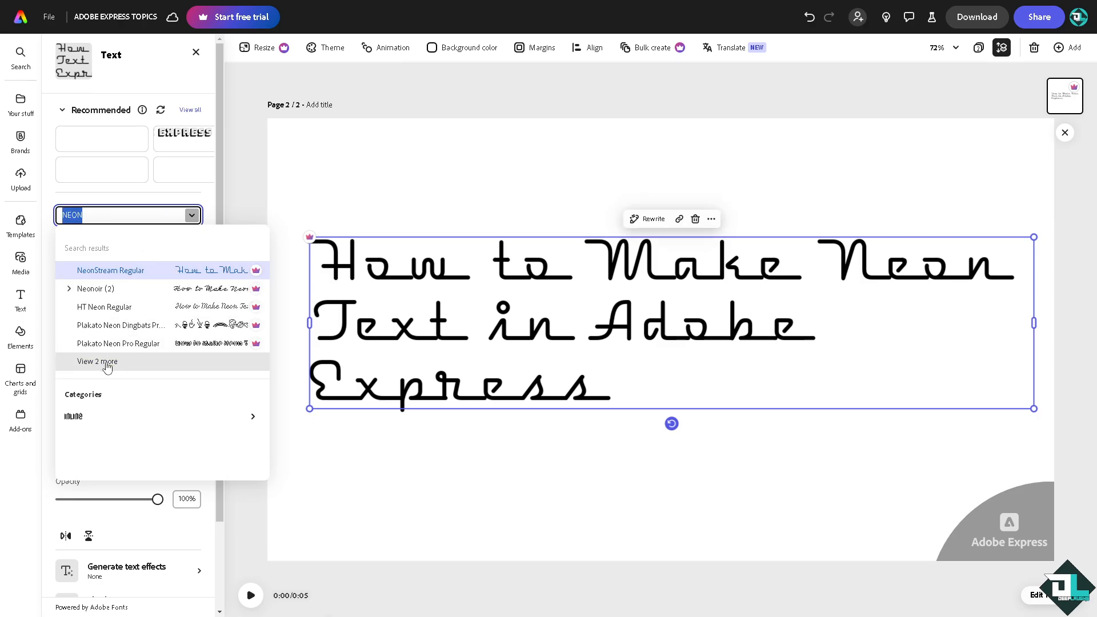
left_click(96, 361)
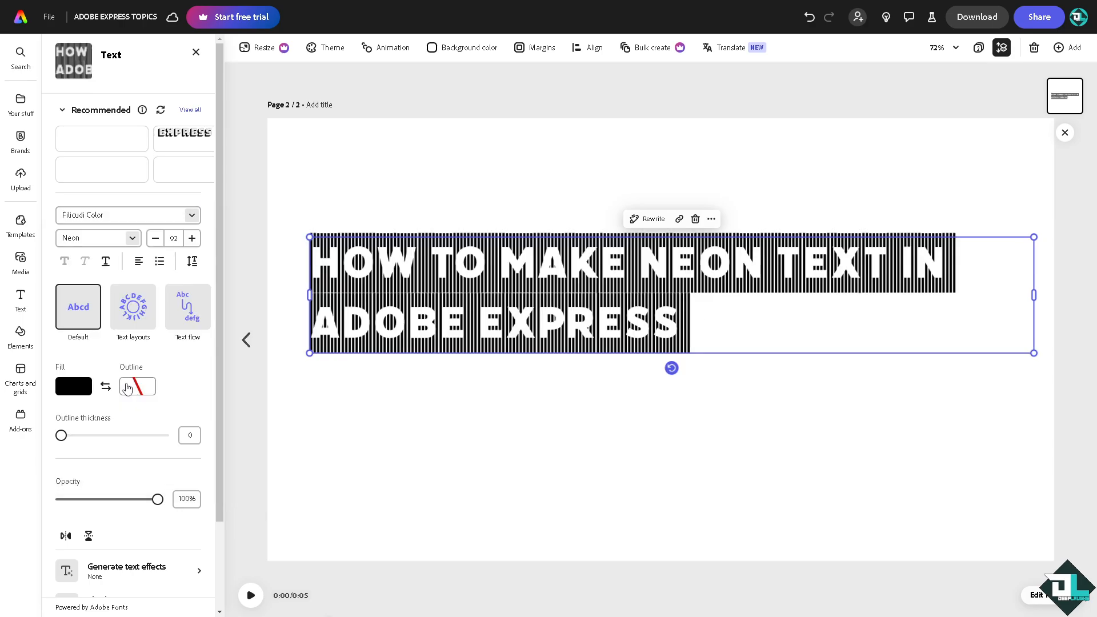
left_click(20, 301)
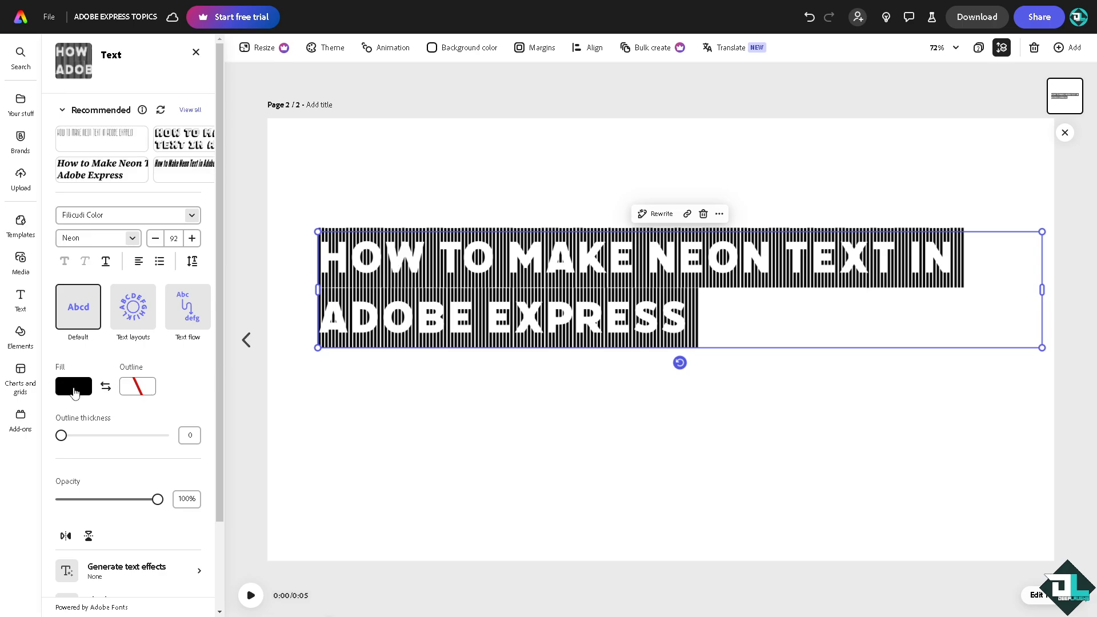
- Give the neon title a lime-green fill from More colors
left_click(73, 386)
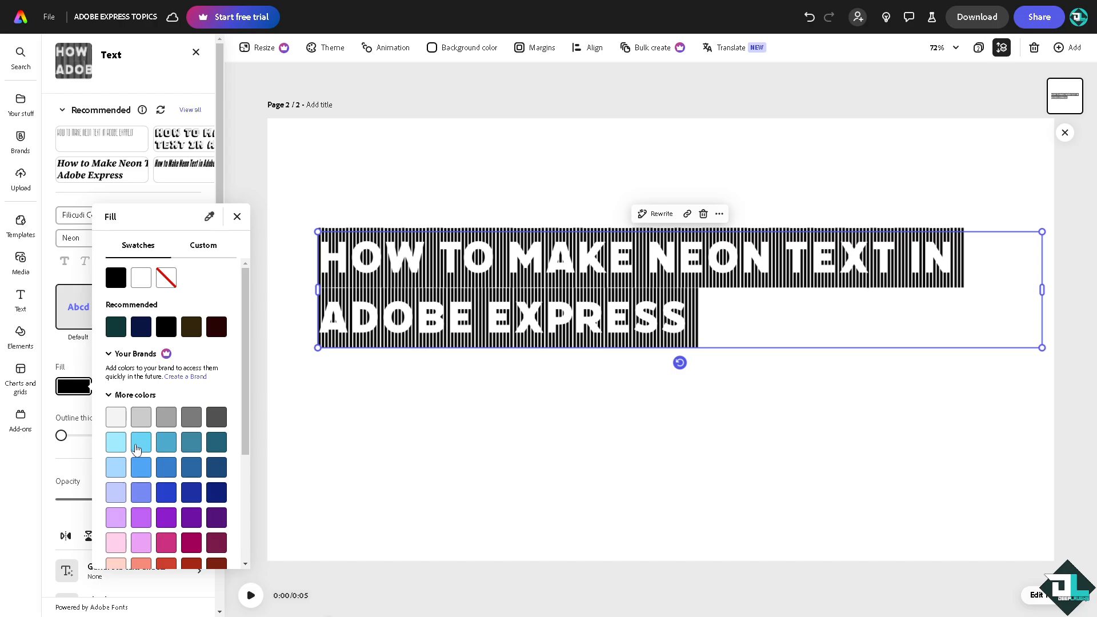
left_click(140, 519)
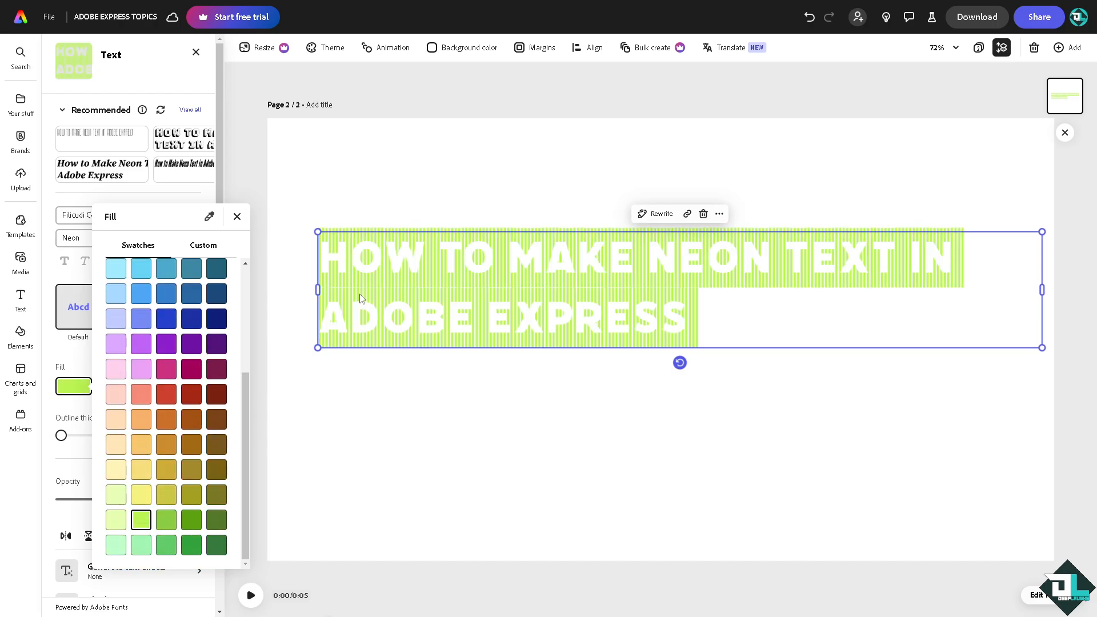
left_click(236, 216)
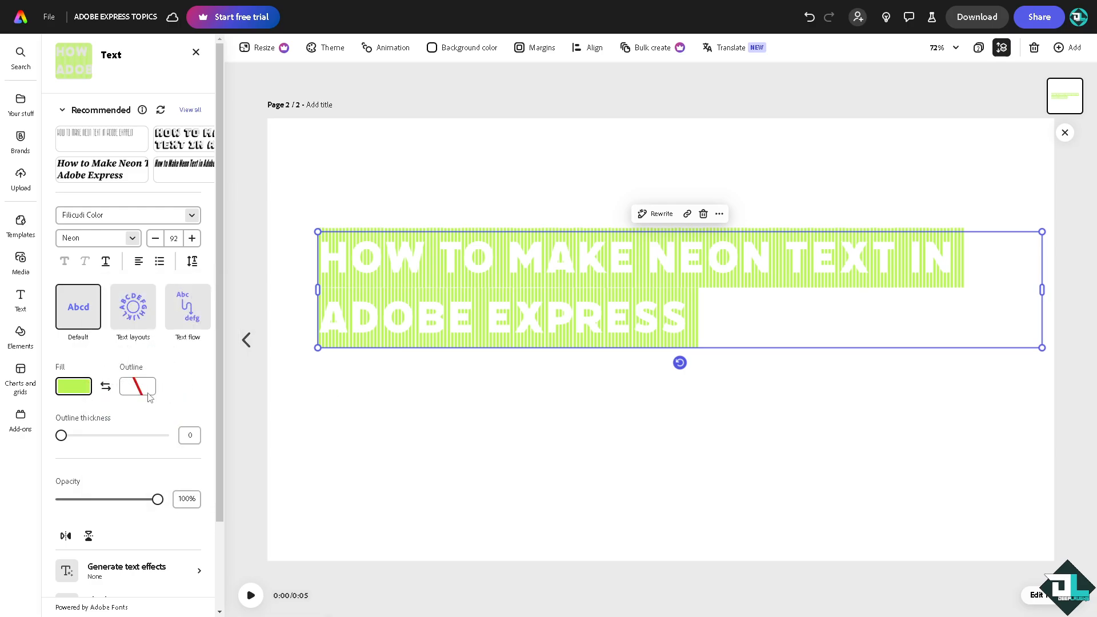
- Give the neon title a magenta-pink outline after trying a pale one
left_click(134, 386)
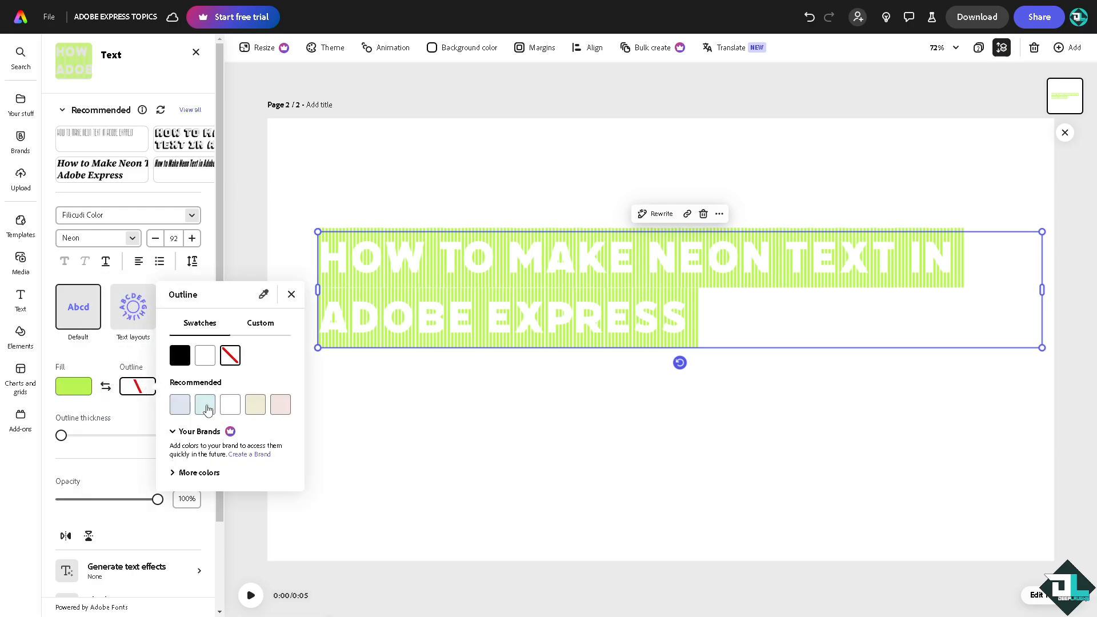
left_click(204, 404)
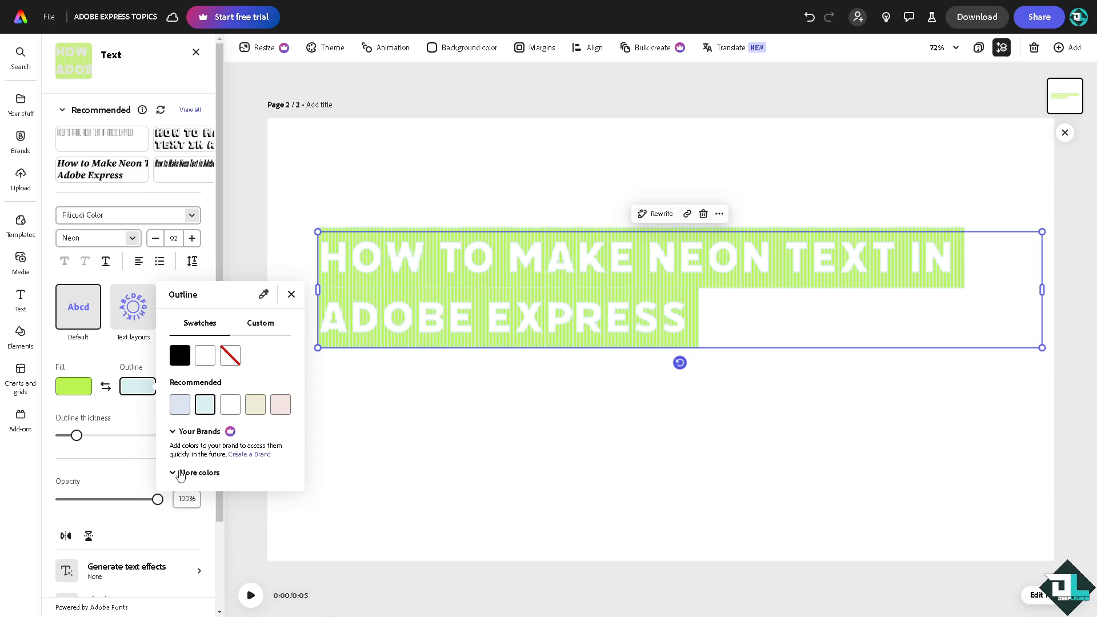
left_click(201, 473)
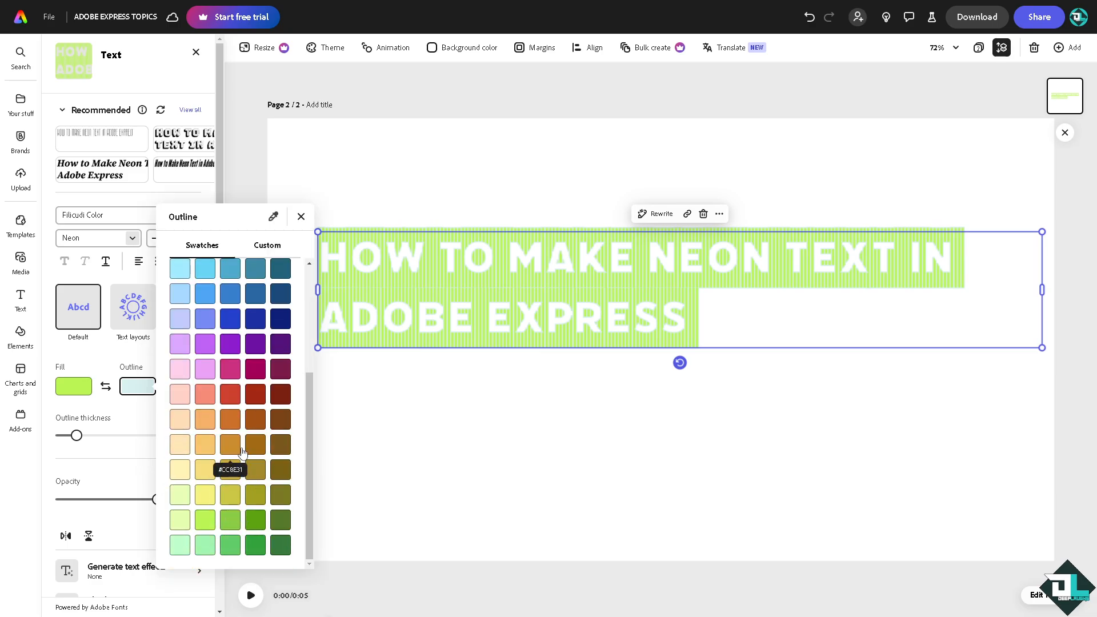
left_click(228, 369)
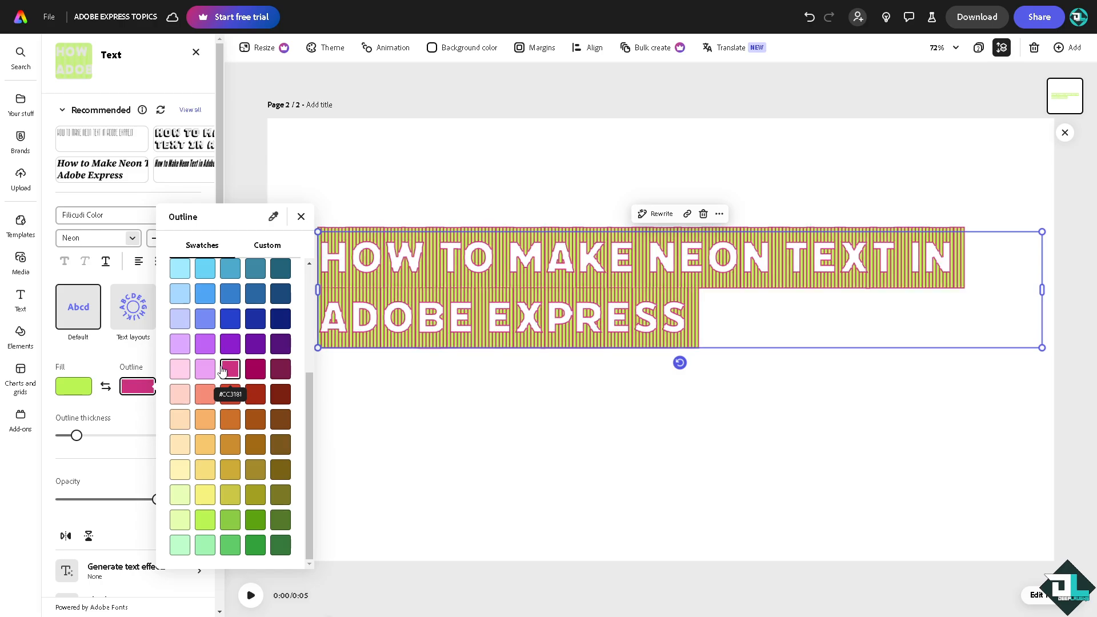
left_click(301, 216)
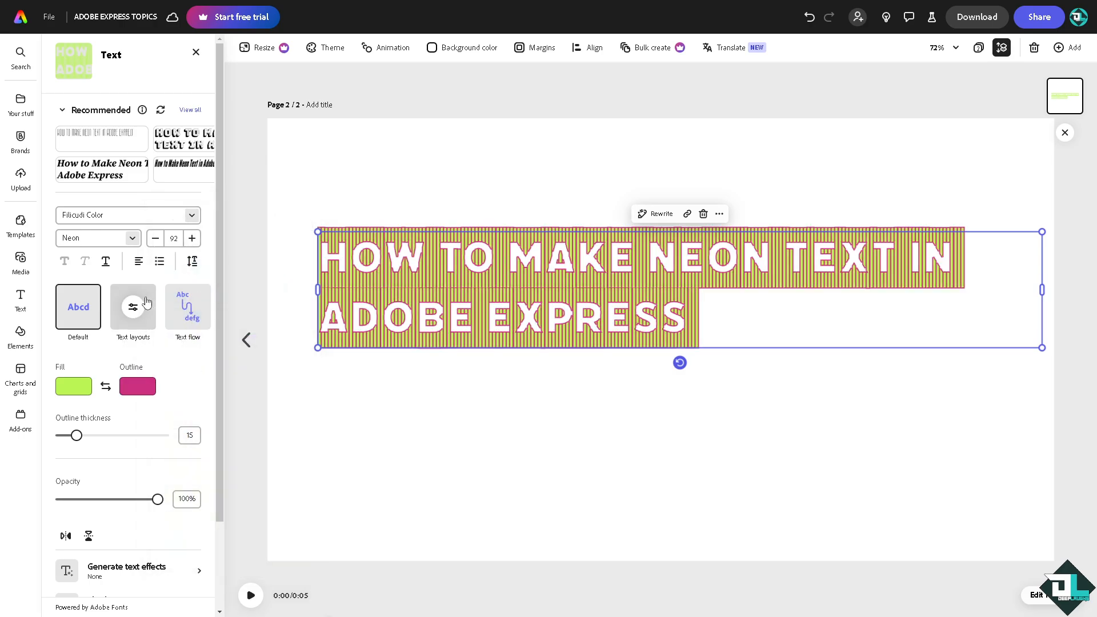
- Reduce the pink outline thickness to about 9
left_click_drag(77, 436, 102, 435)
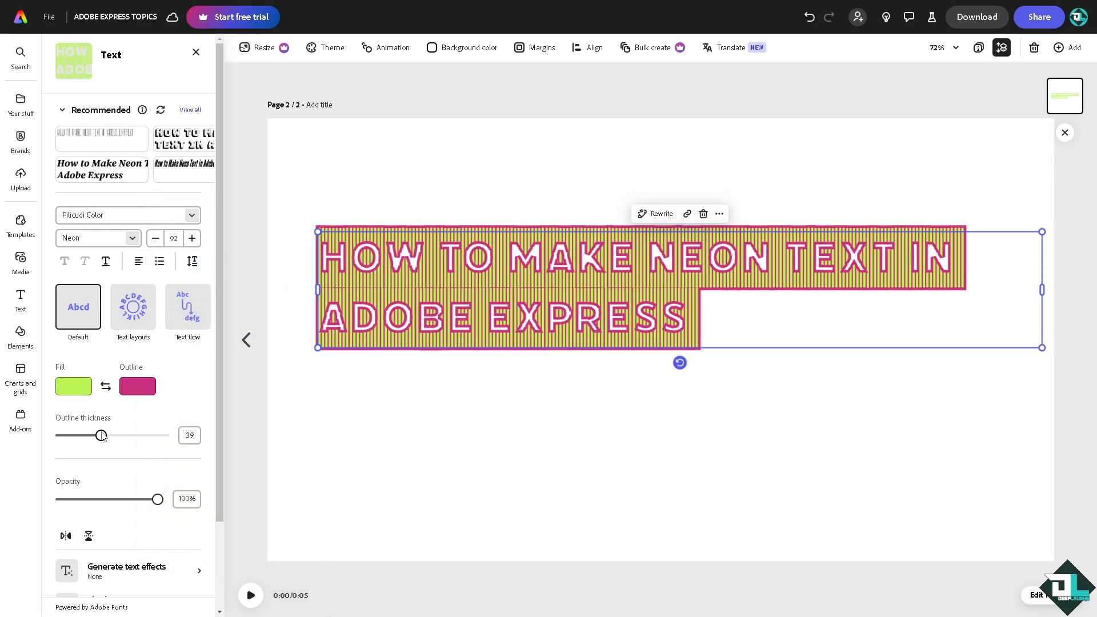
left_click_drag(102, 434, 95, 435)
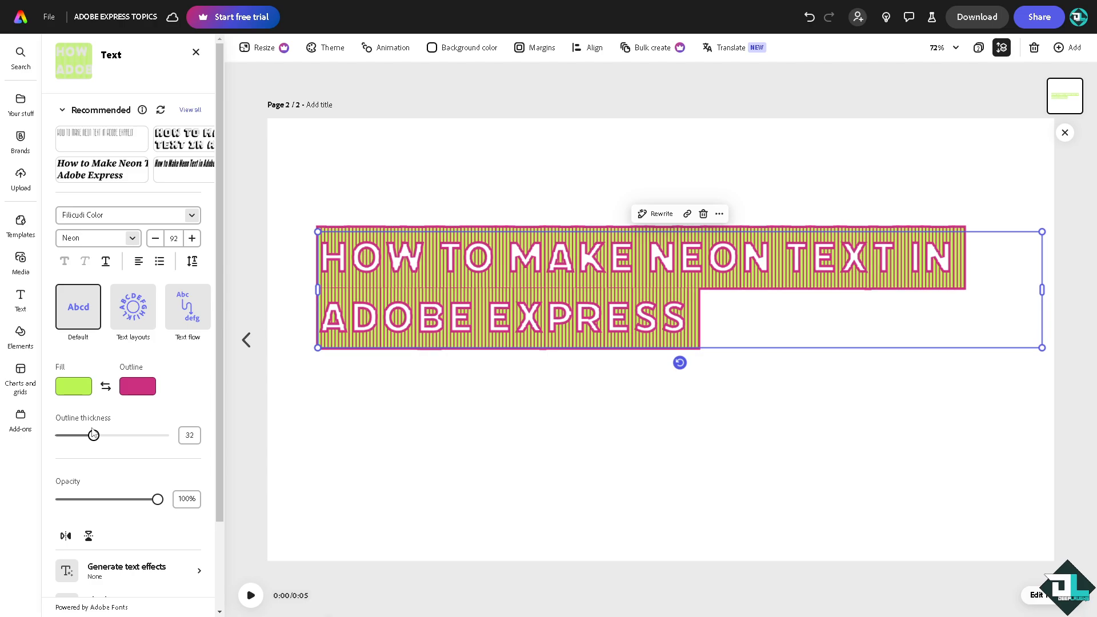
left_click_drag(92, 435, 76, 435)
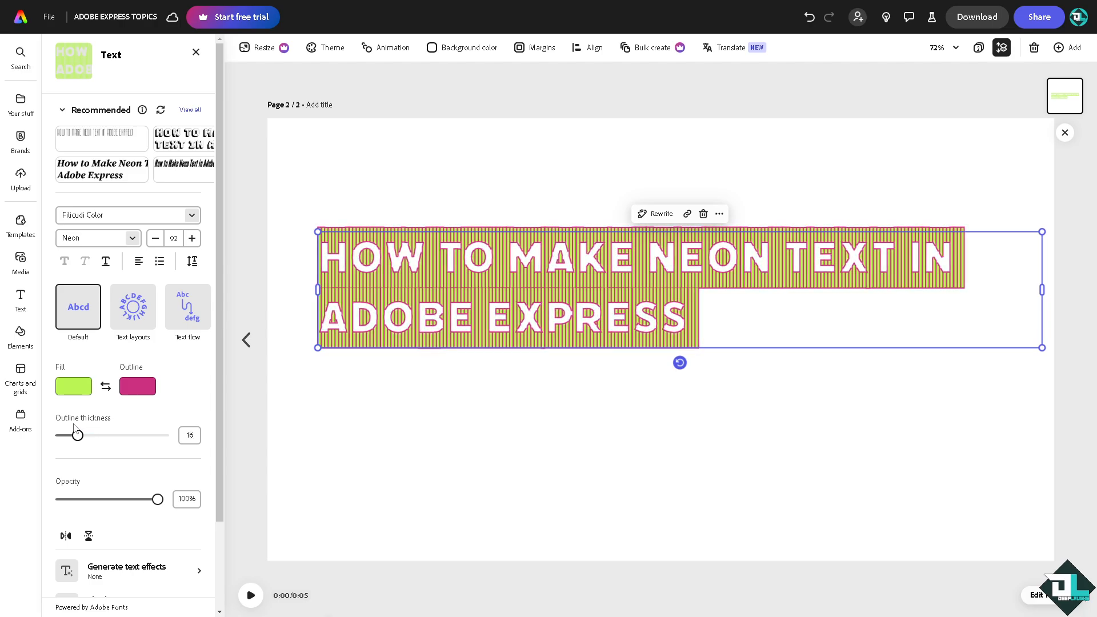
left_click_drag(76, 435, 66, 435)
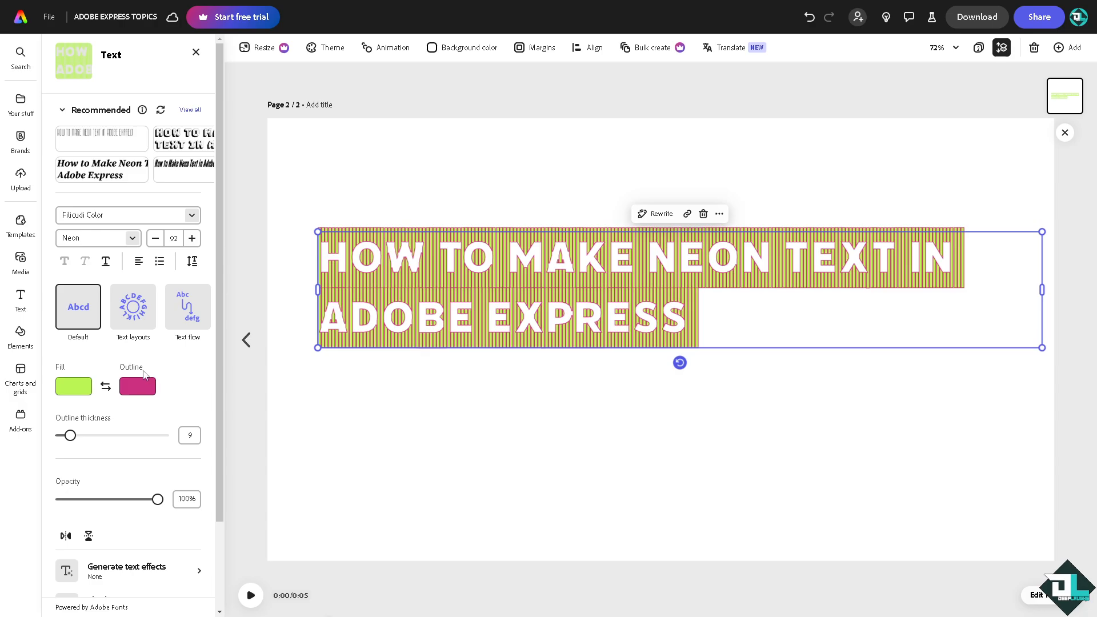
mouse_move(267, 410)
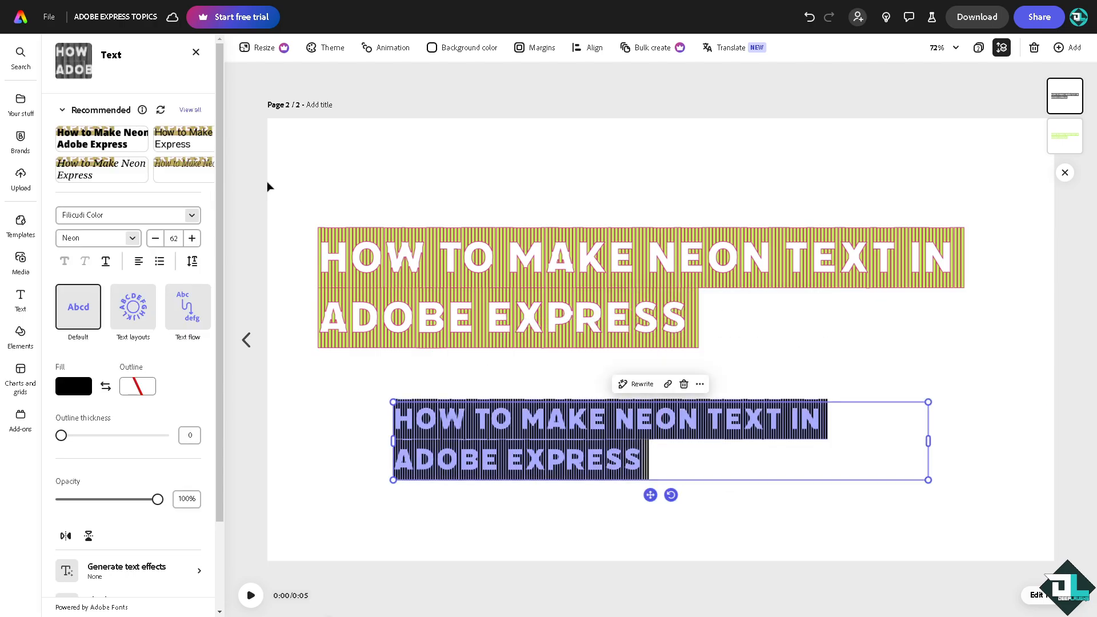
- Set the lower title copy in Abril Fatface and give it a classic drop shadow
left_click(125, 215)
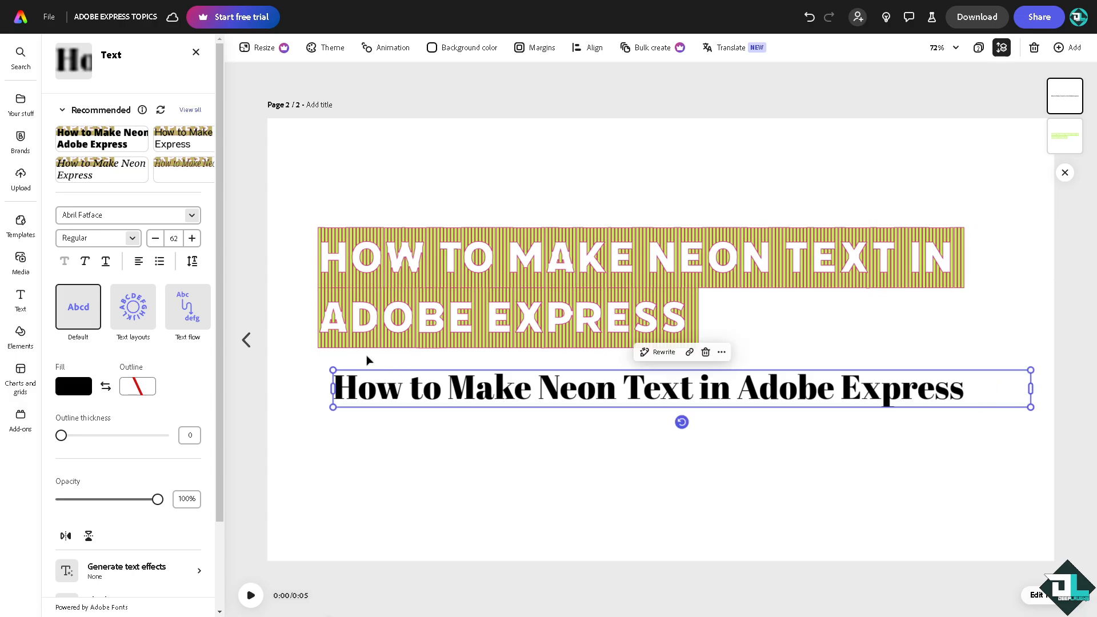
scroll("down", 3)
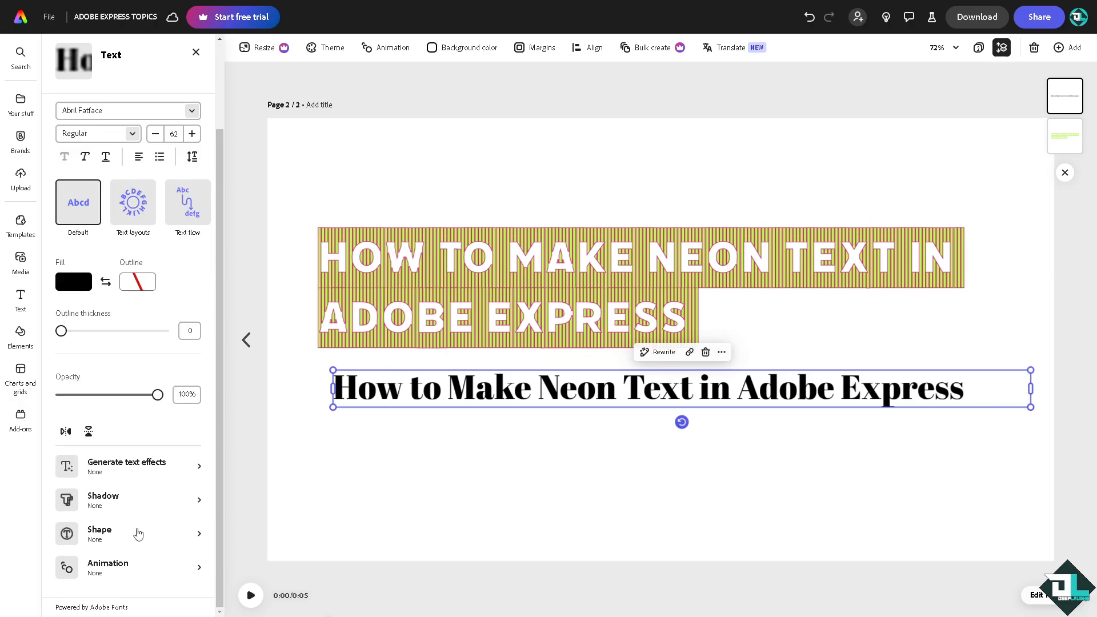
mouse_move(145, 536)
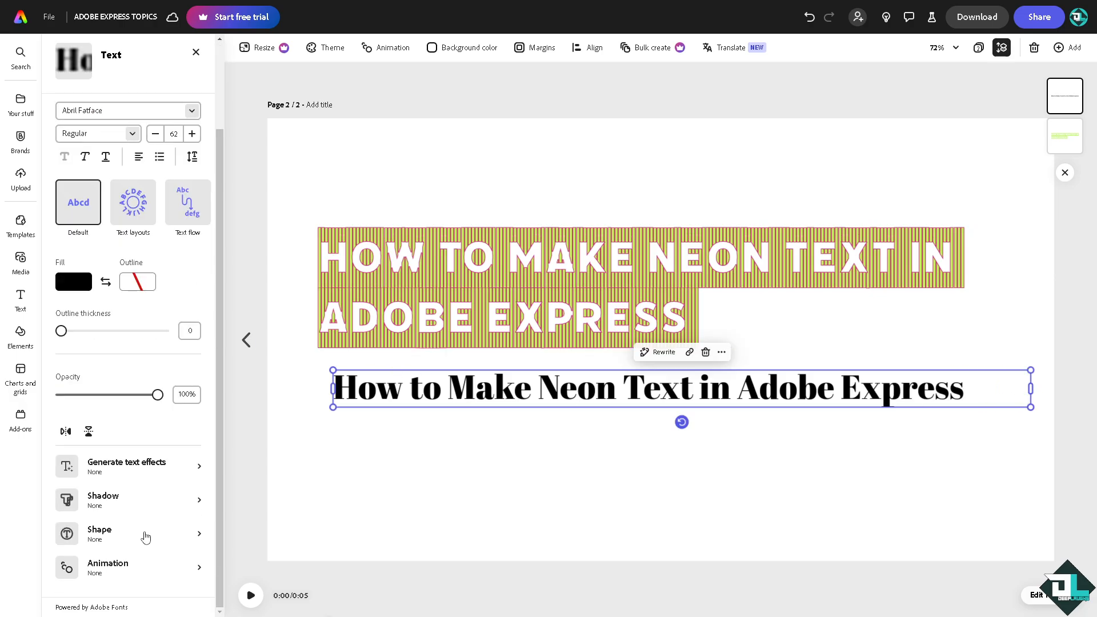
left_click(128, 500)
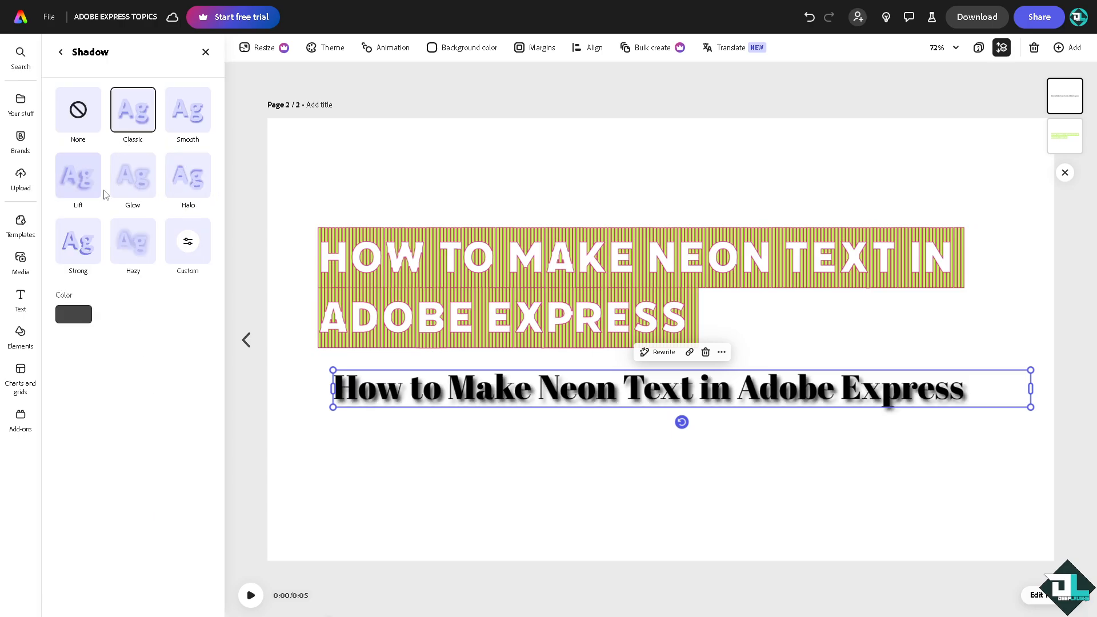
- Change the shadow to a Glow coloured light lime green
left_click(132, 174)
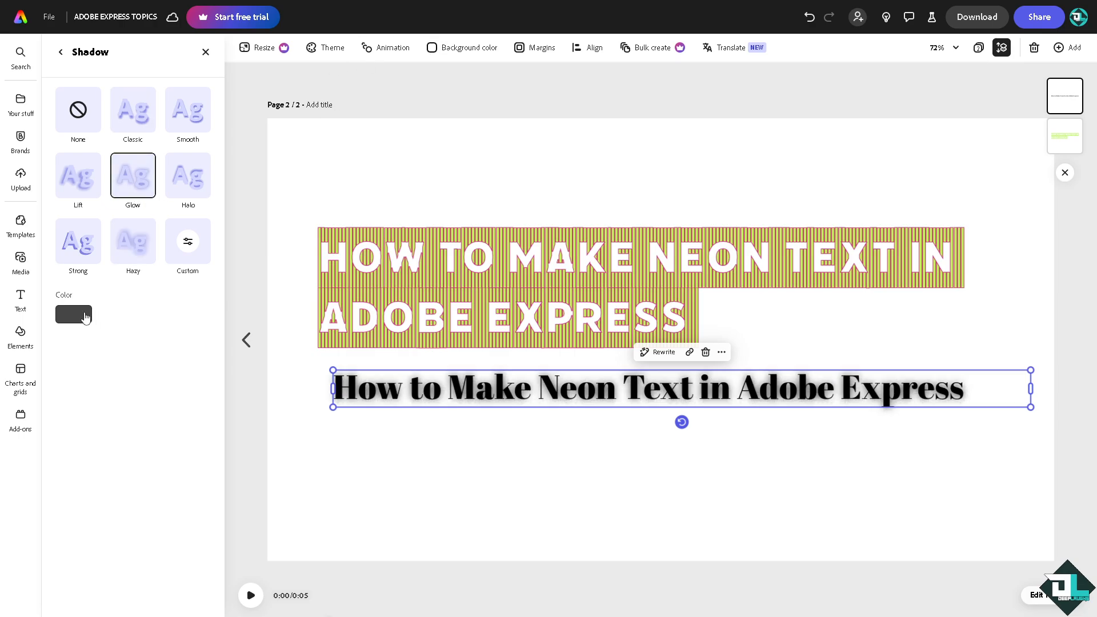
left_click(73, 313)
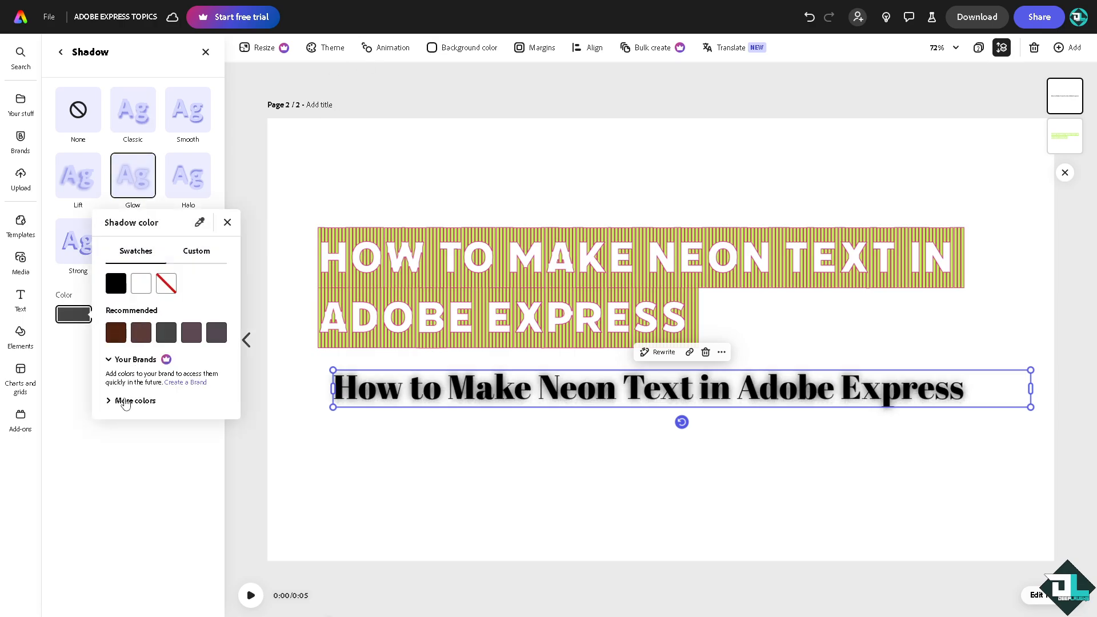
left_click(134, 401)
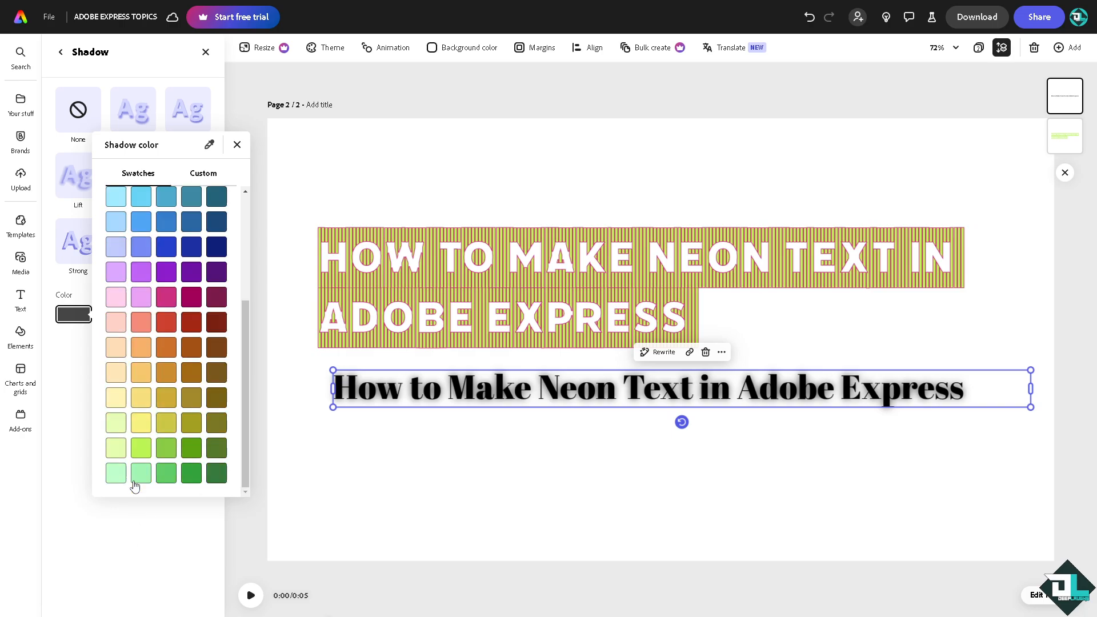
left_click(139, 448)
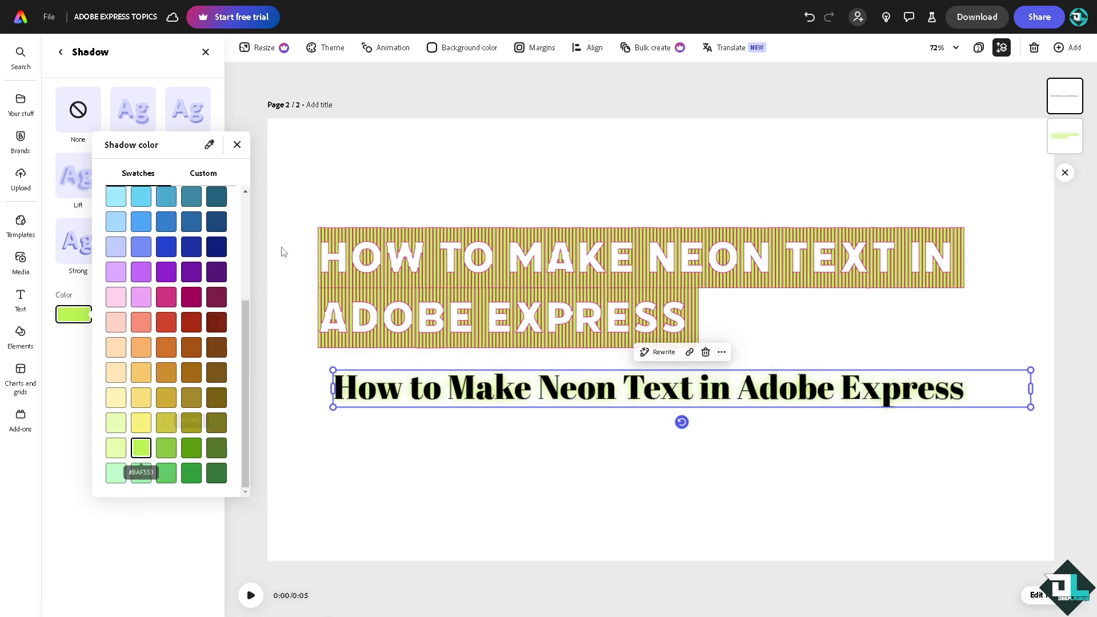
left_click(237, 145)
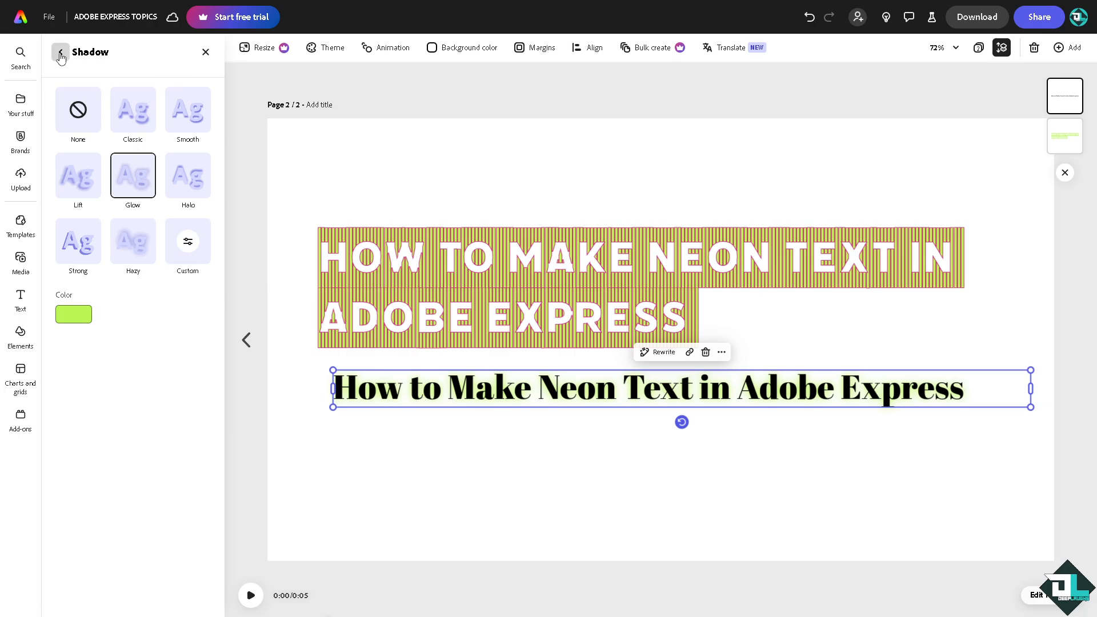
left_click(60, 55)
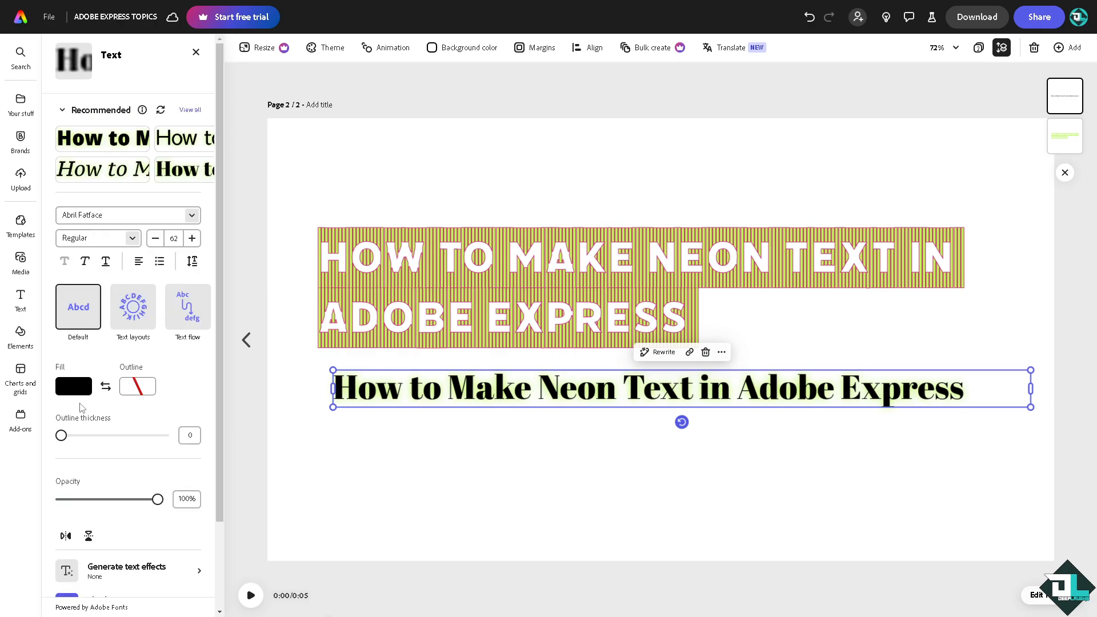
- Fill the Abril Fatface title's letters with light lime green to match the glow
left_click(74, 385)
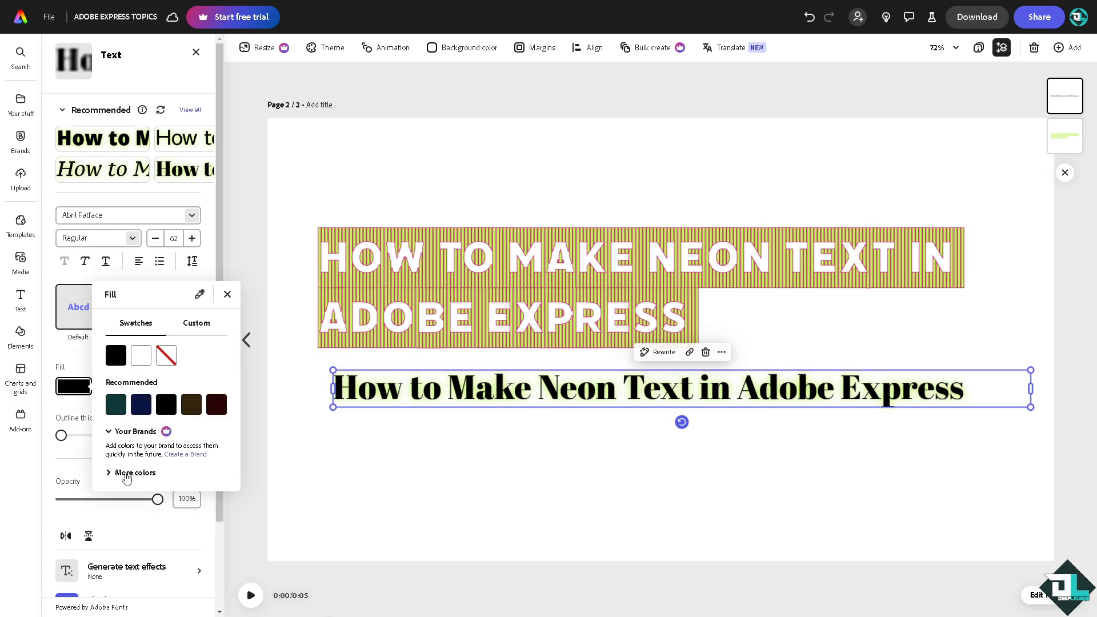
left_click(134, 472)
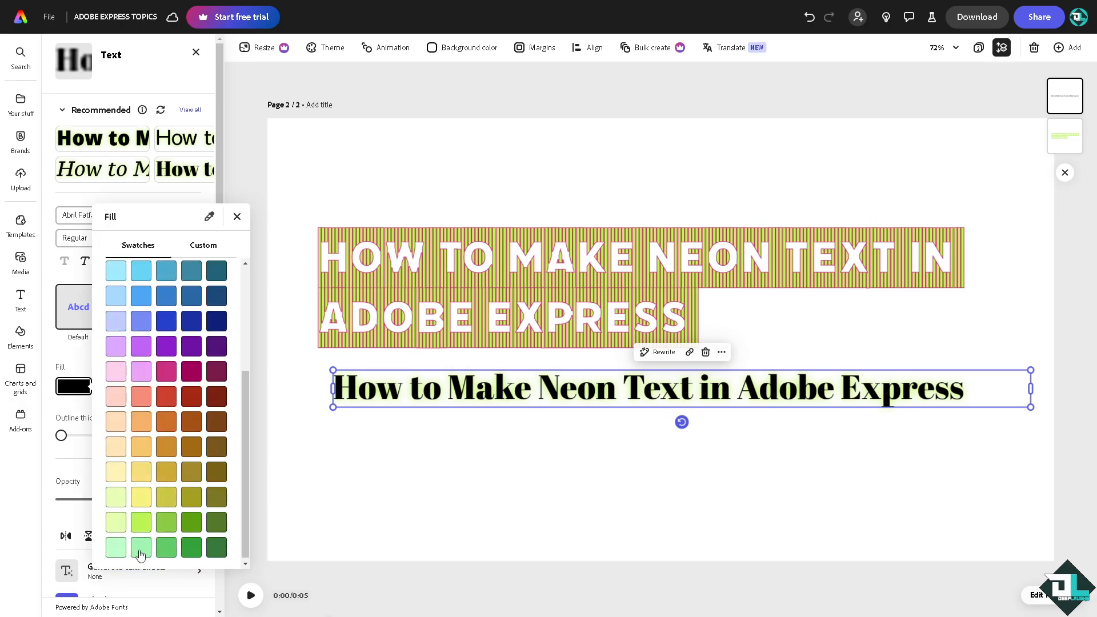
left_click(139, 522)
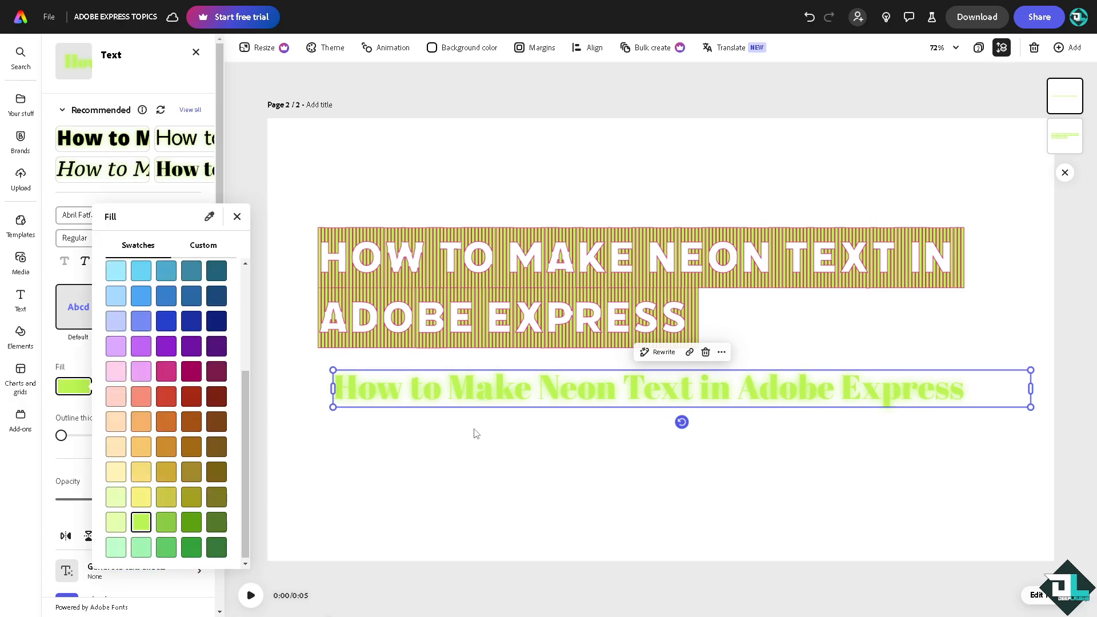
left_click(236, 216)
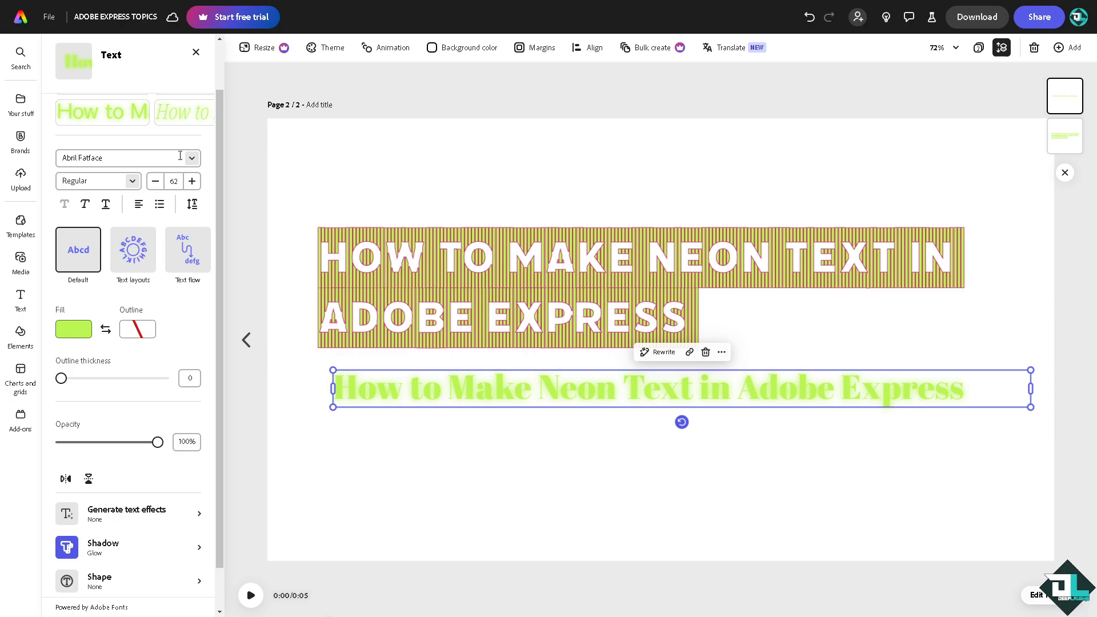
- Recolour the title's glow to black after trying a brighter green
scroll("down", 3)
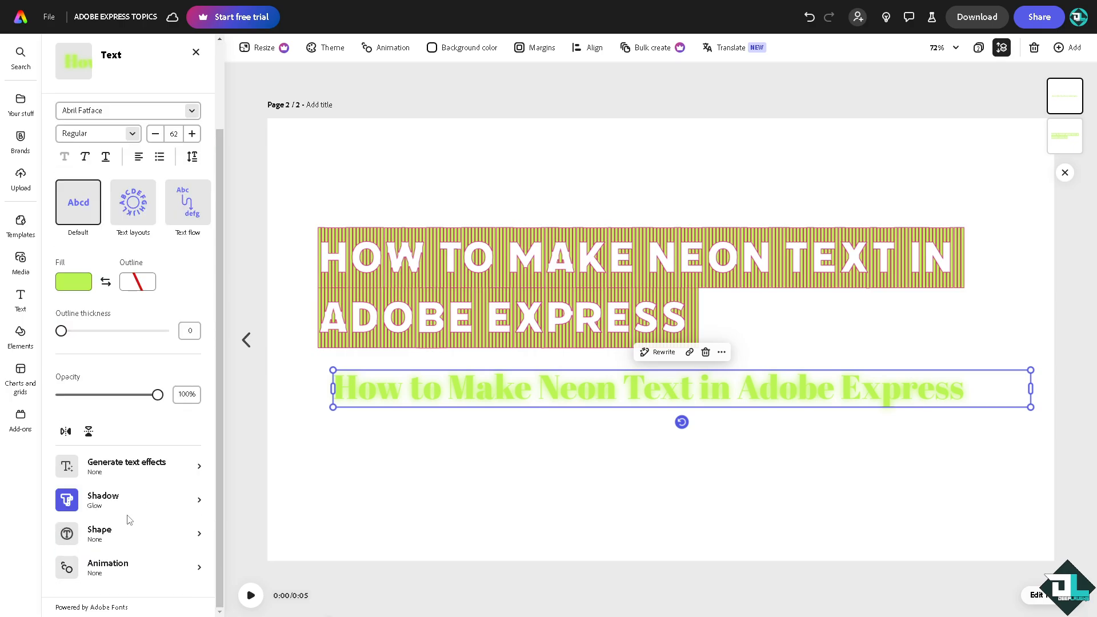
left_click(128, 499)
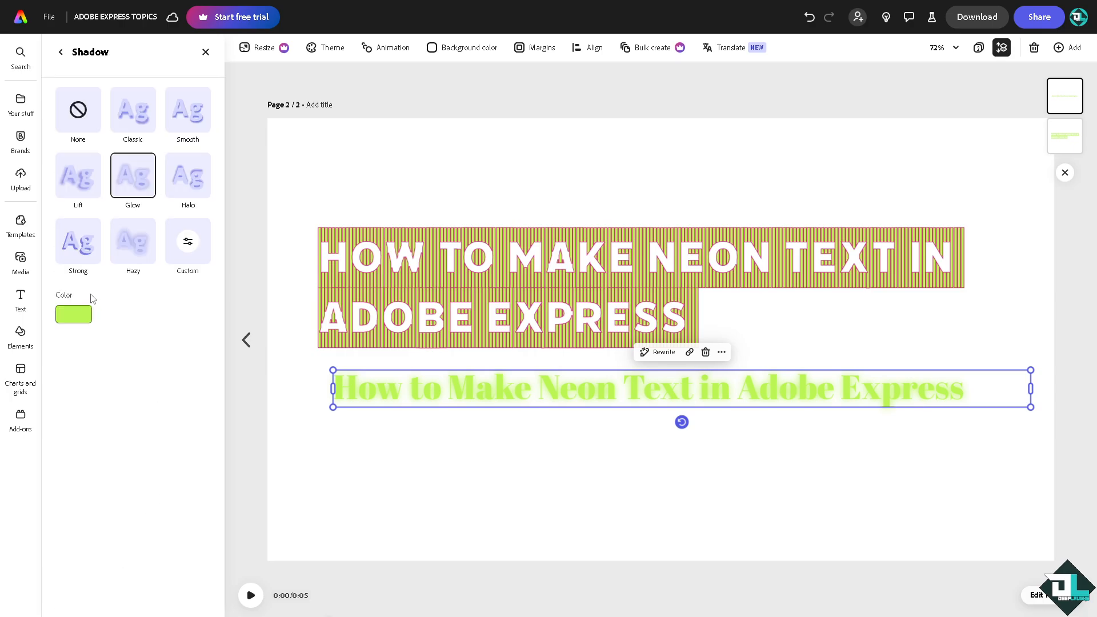
left_click(74, 315)
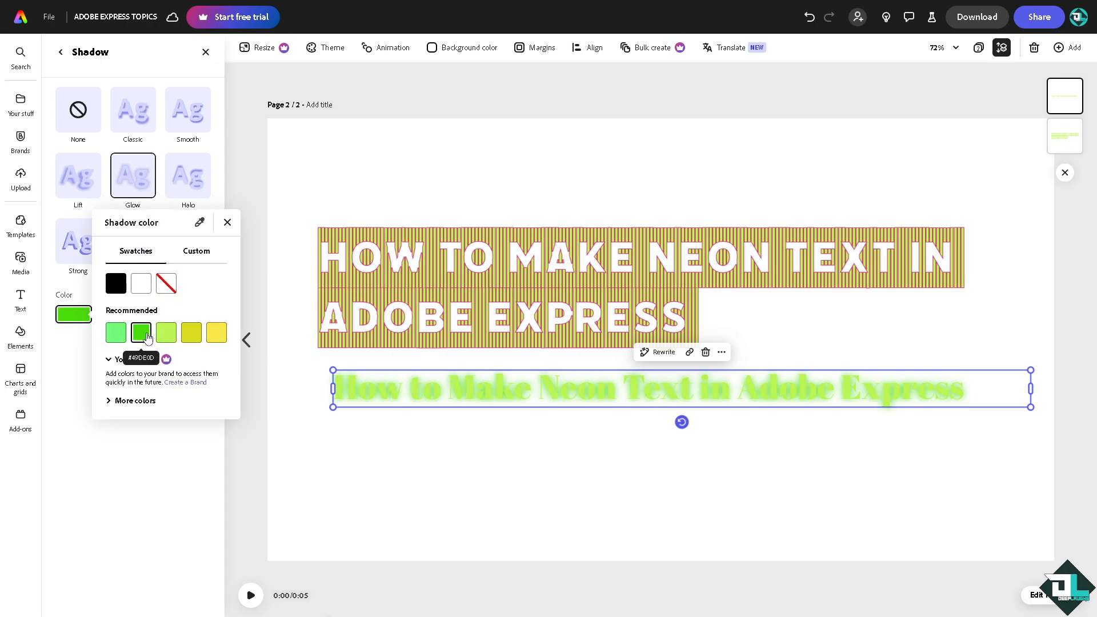
left_click(140, 332)
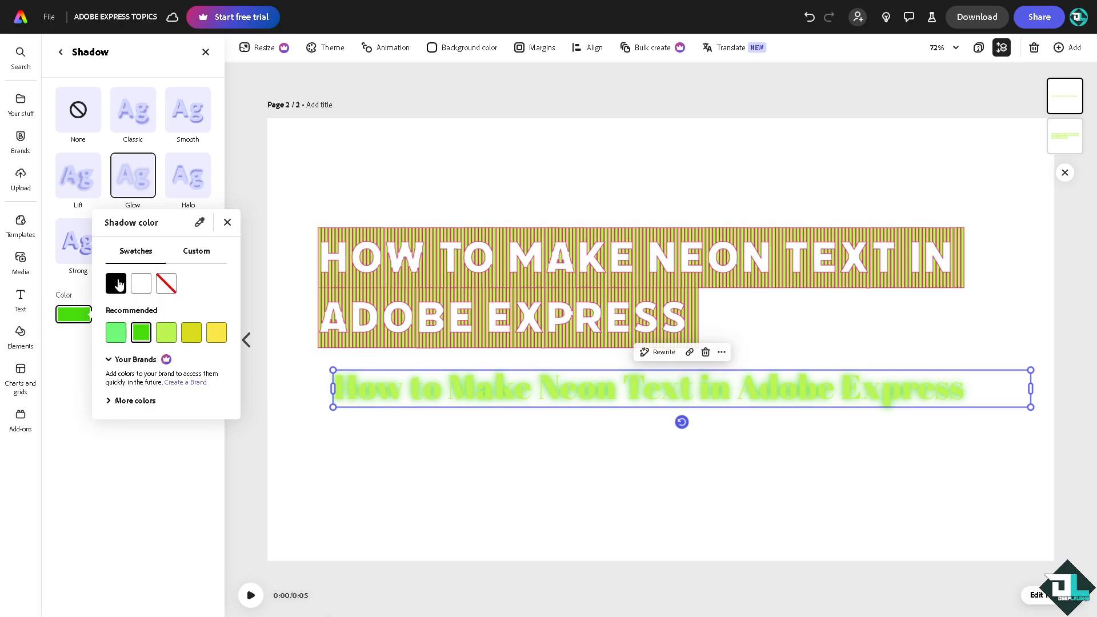
left_click(115, 284)
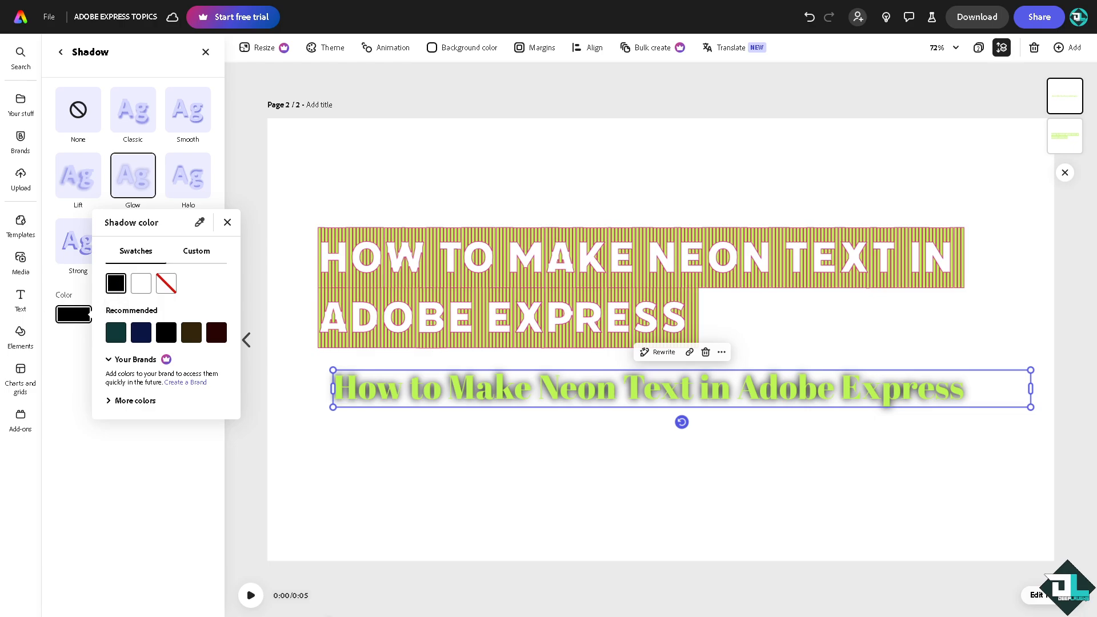
mouse_move(447, 173)
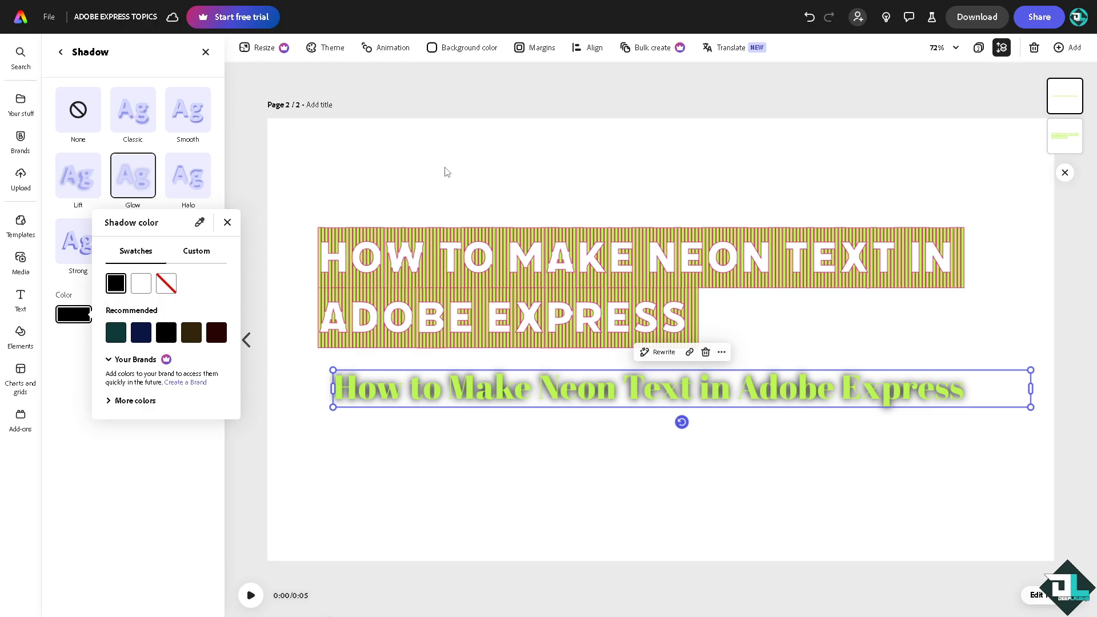
left_click(227, 222)
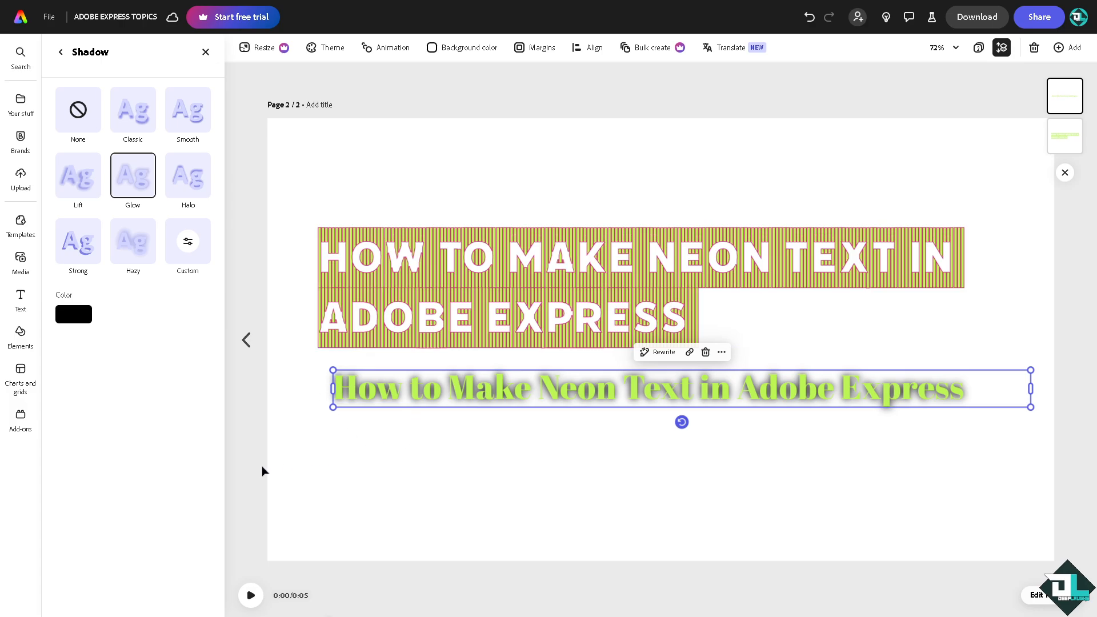